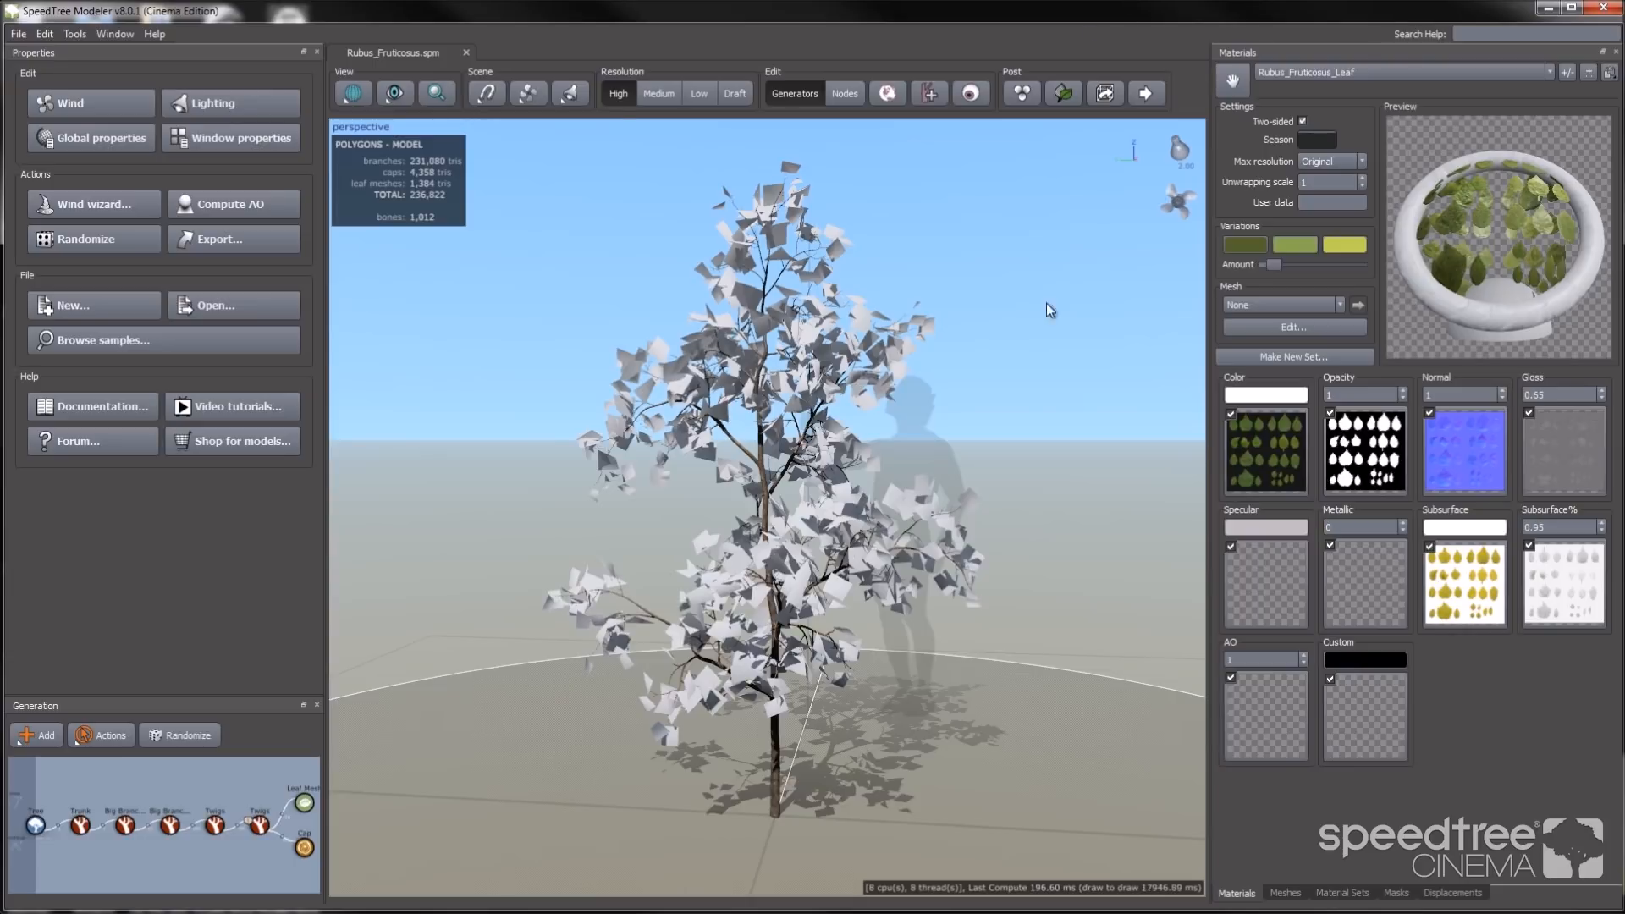
mouse_move(937, 364)
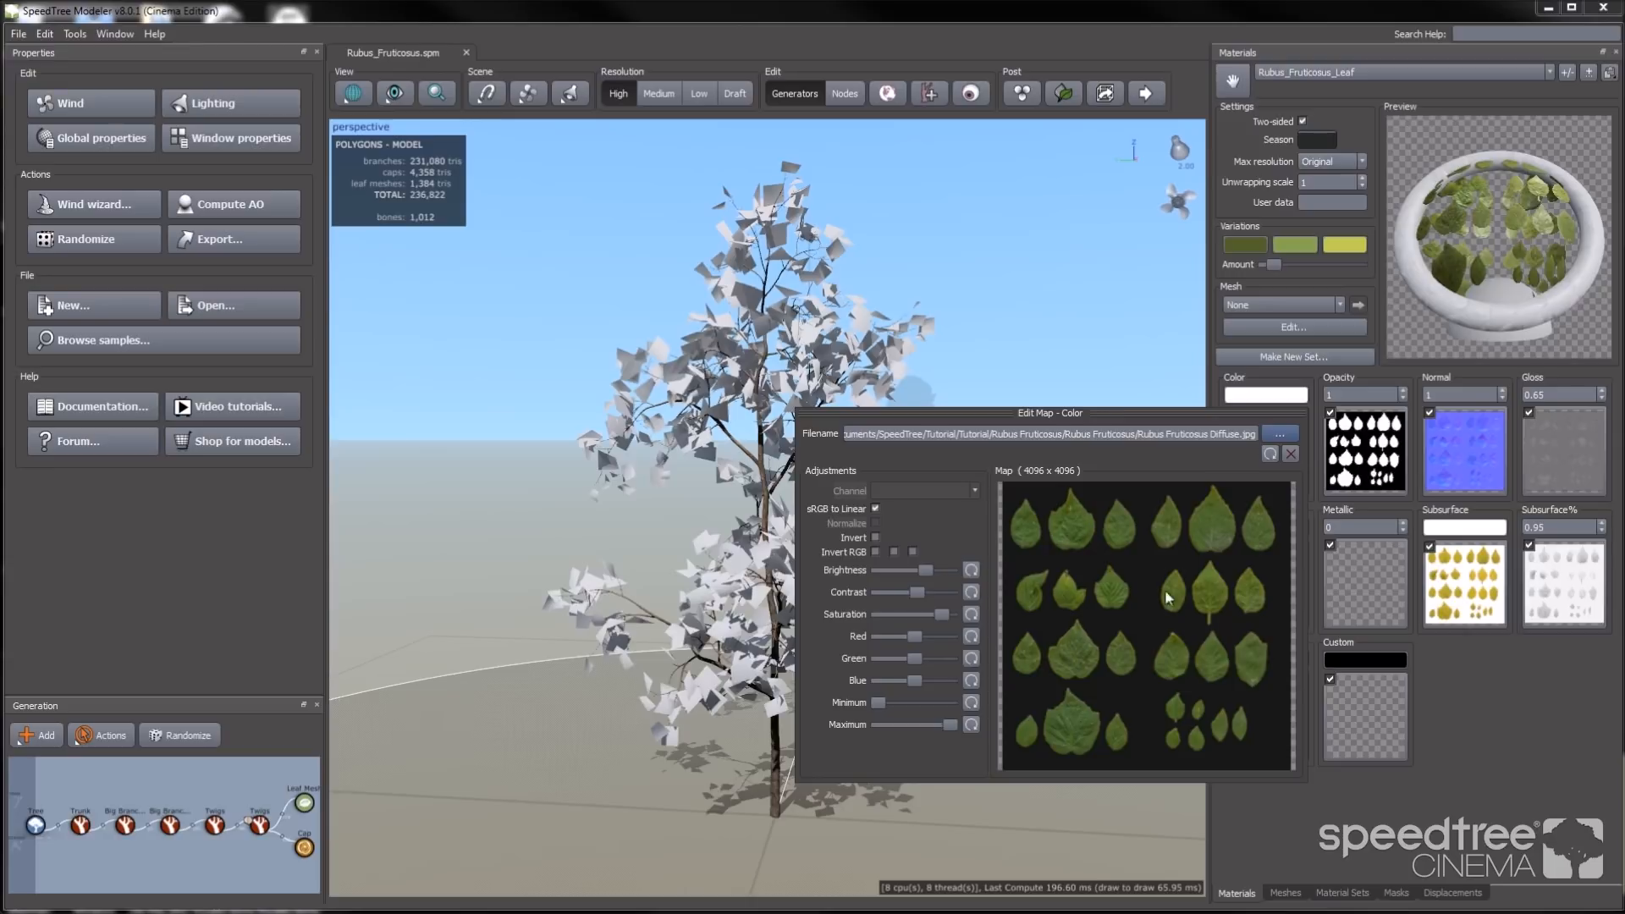
mouse_move(1077, 632)
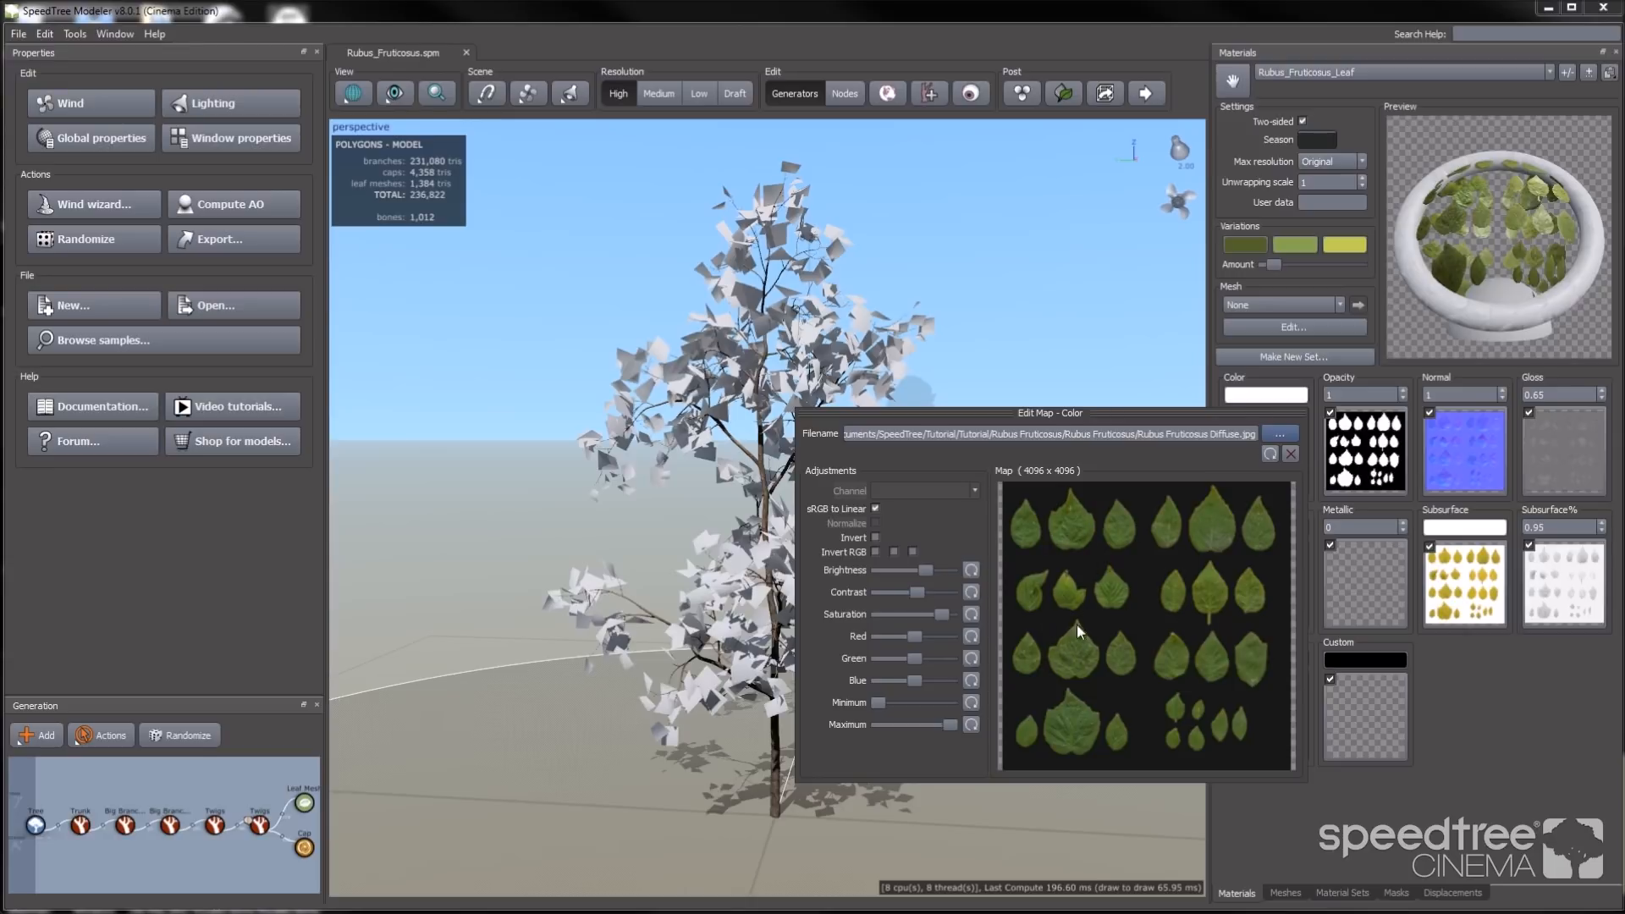
mouse_move(1486, 717)
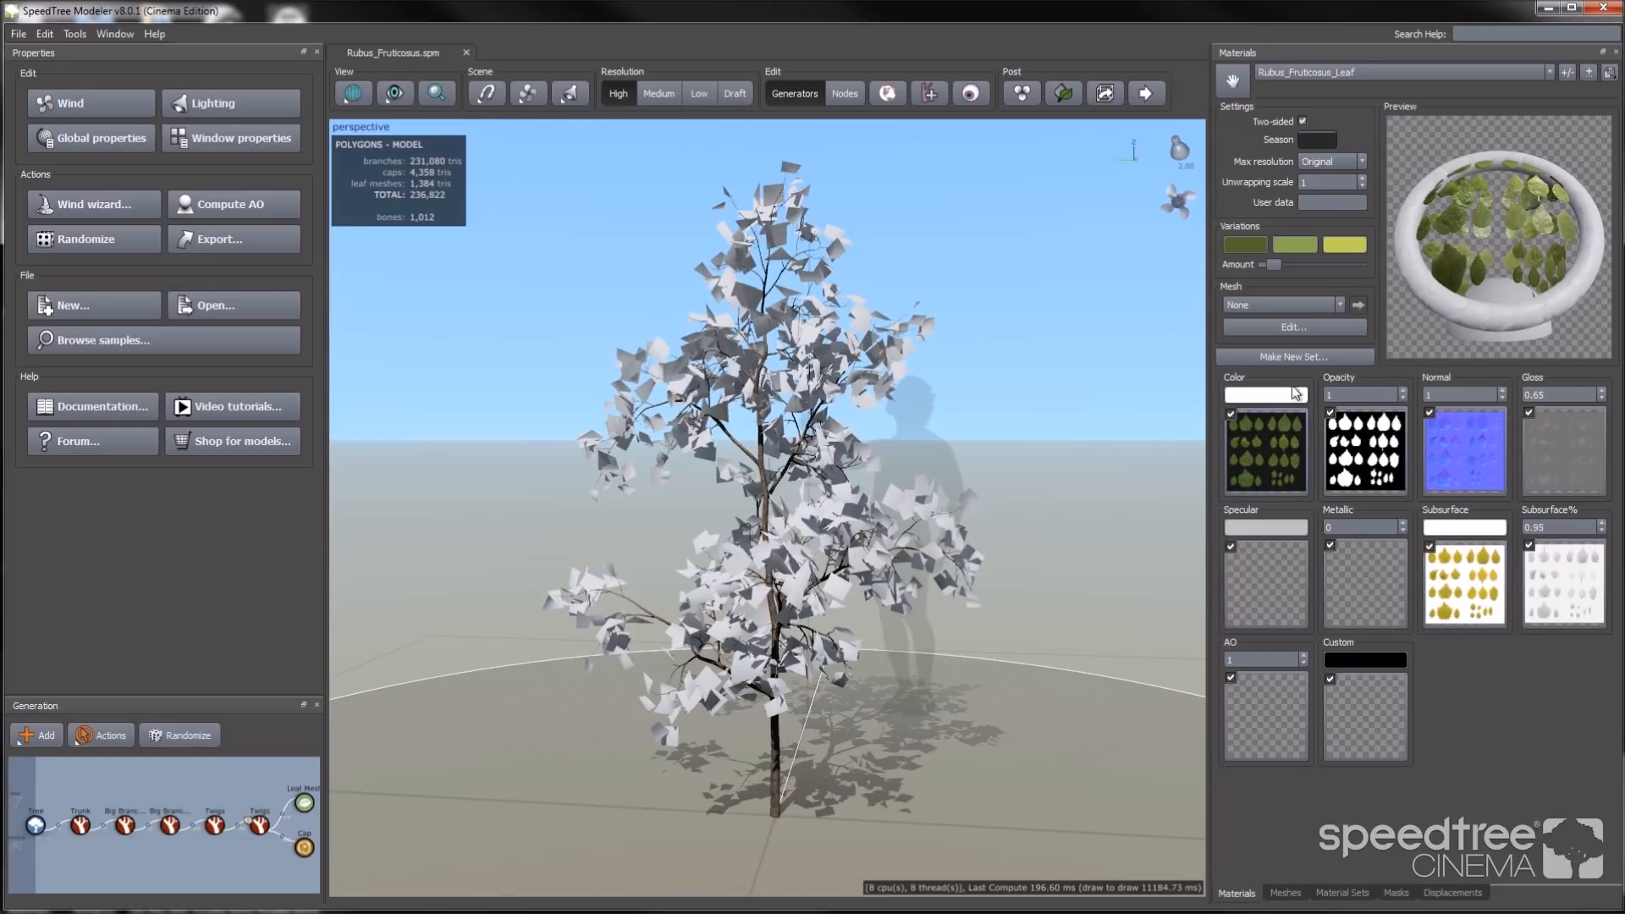
mouse_move(1292, 327)
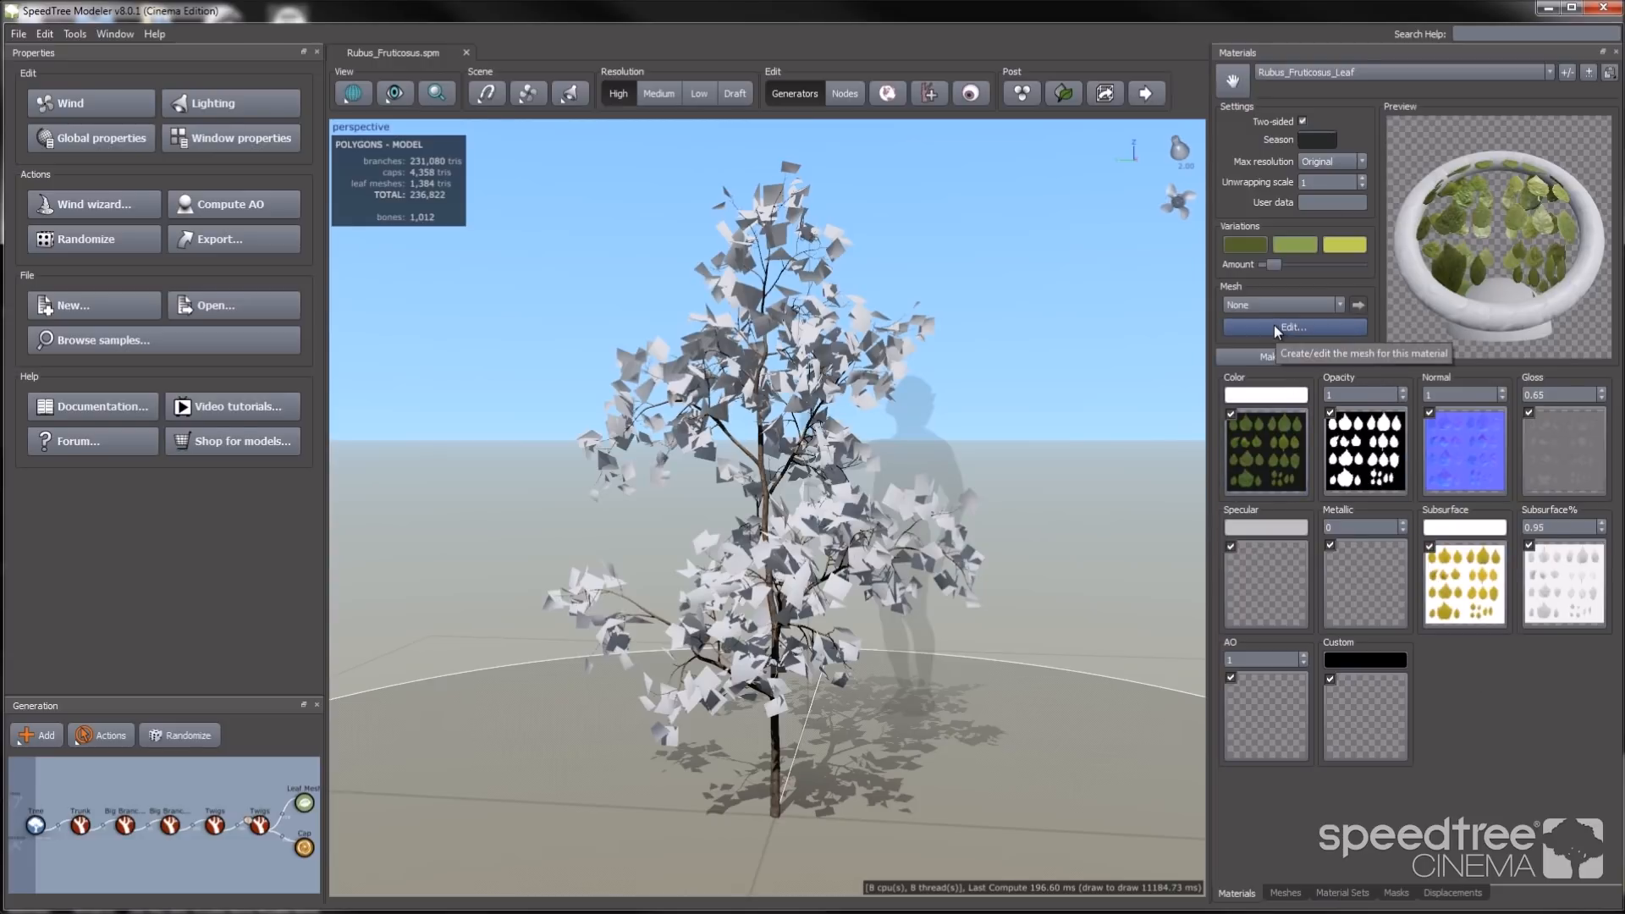
Open the Cutout Editor and drag the corner points in around the lower-left leaf
click(1293, 327)
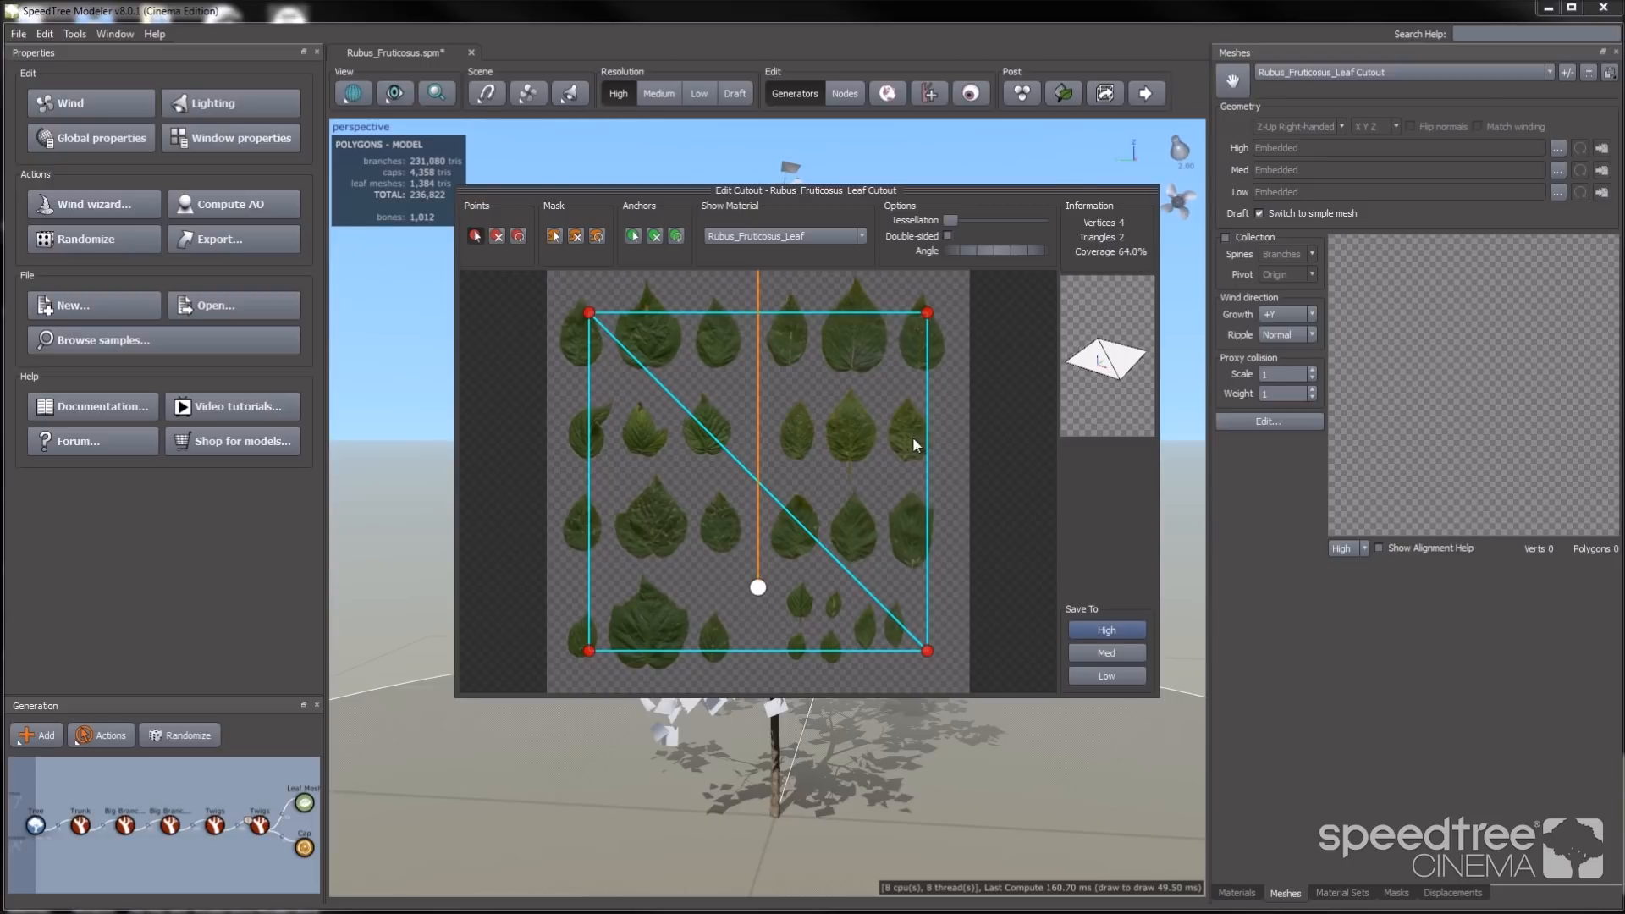
mouse_move(836, 477)
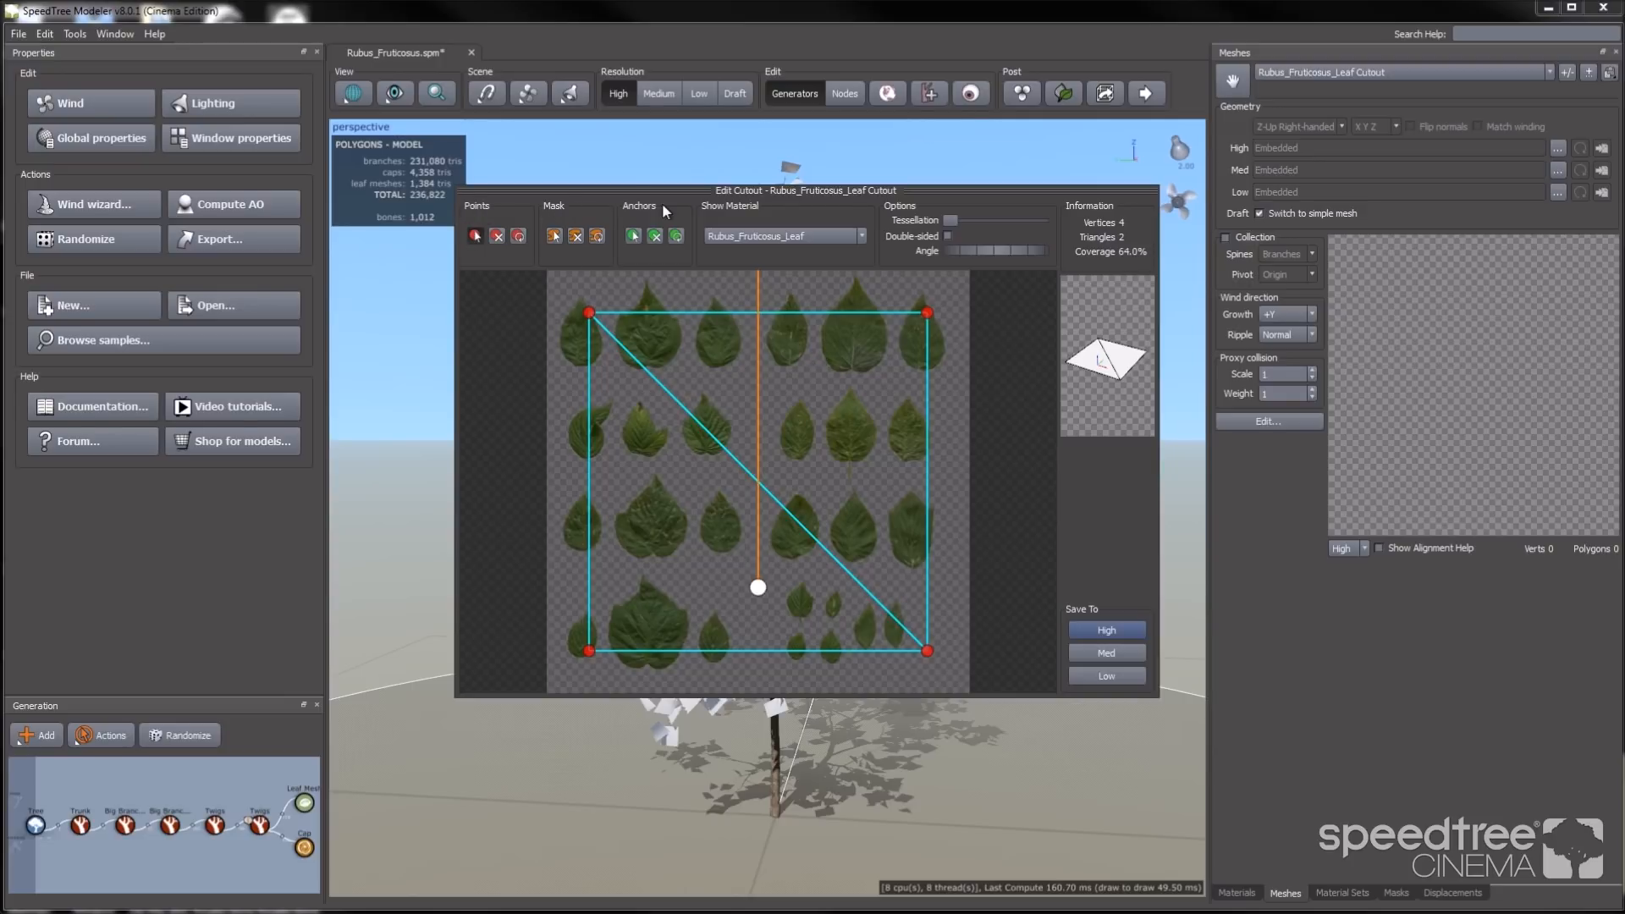
mouse_move(756, 657)
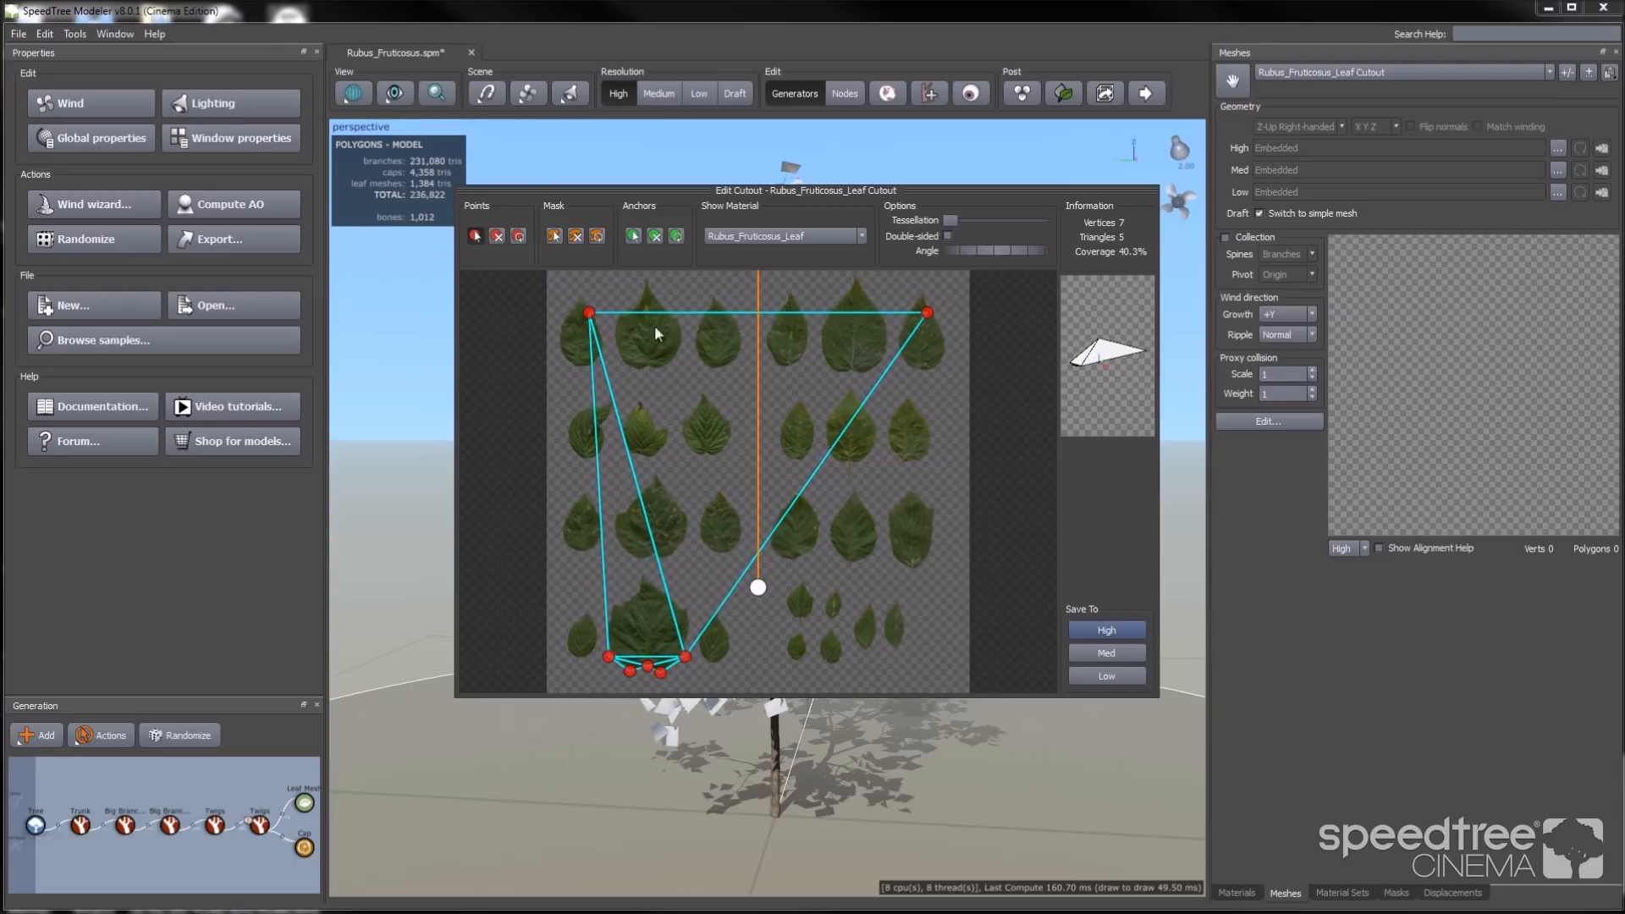
drag(589, 313, 603, 606)
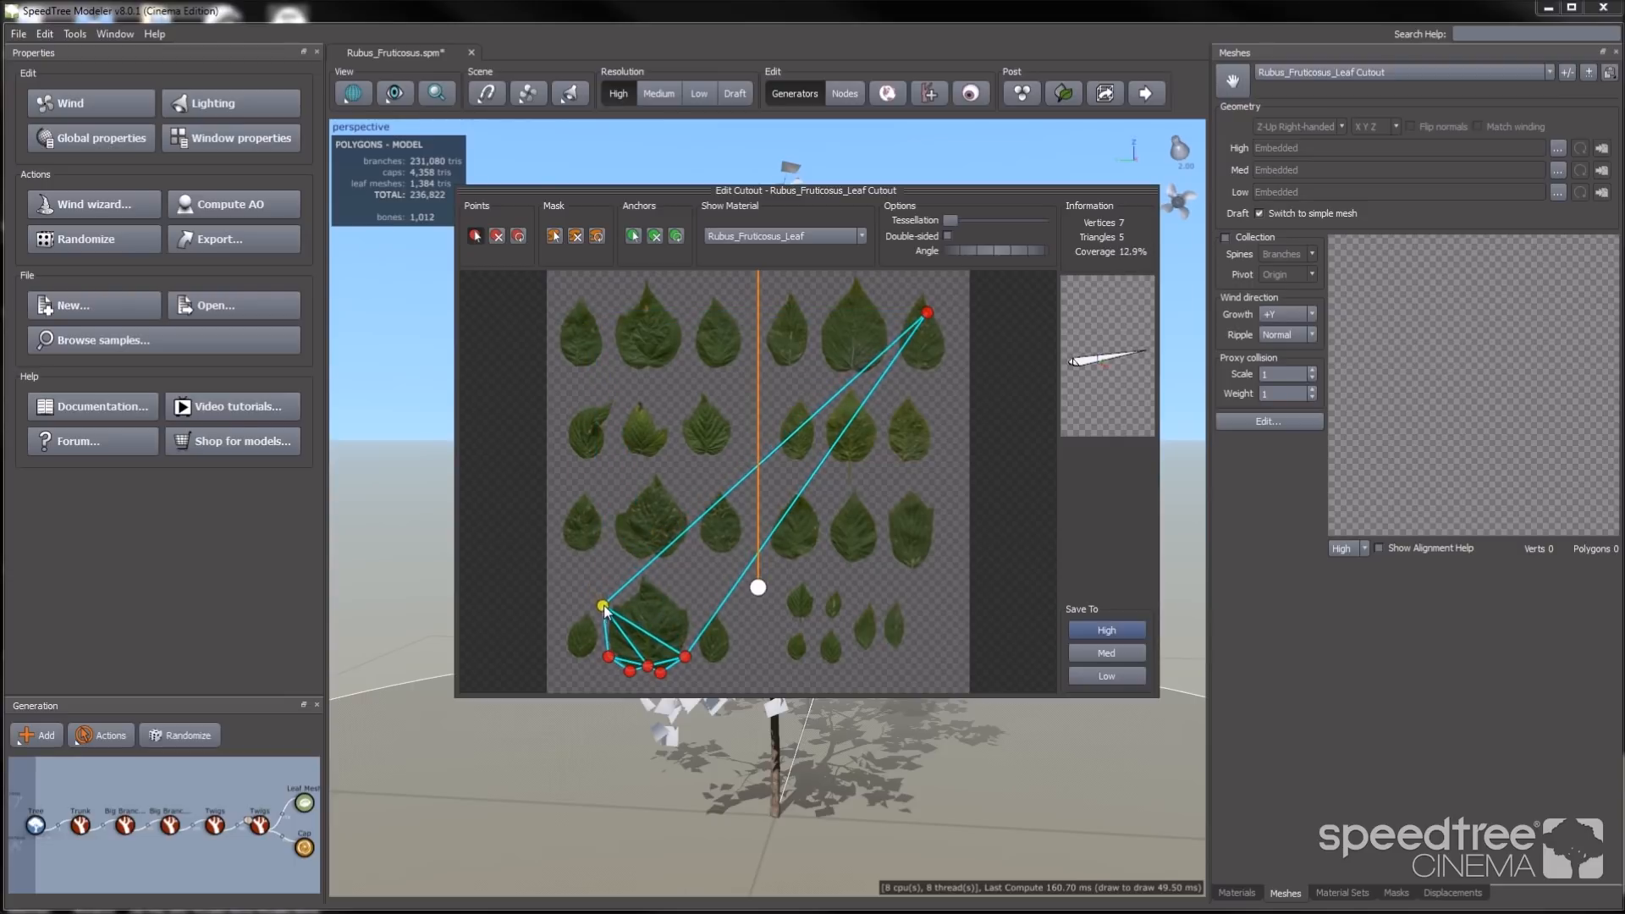
drag(927, 312, 699, 610)
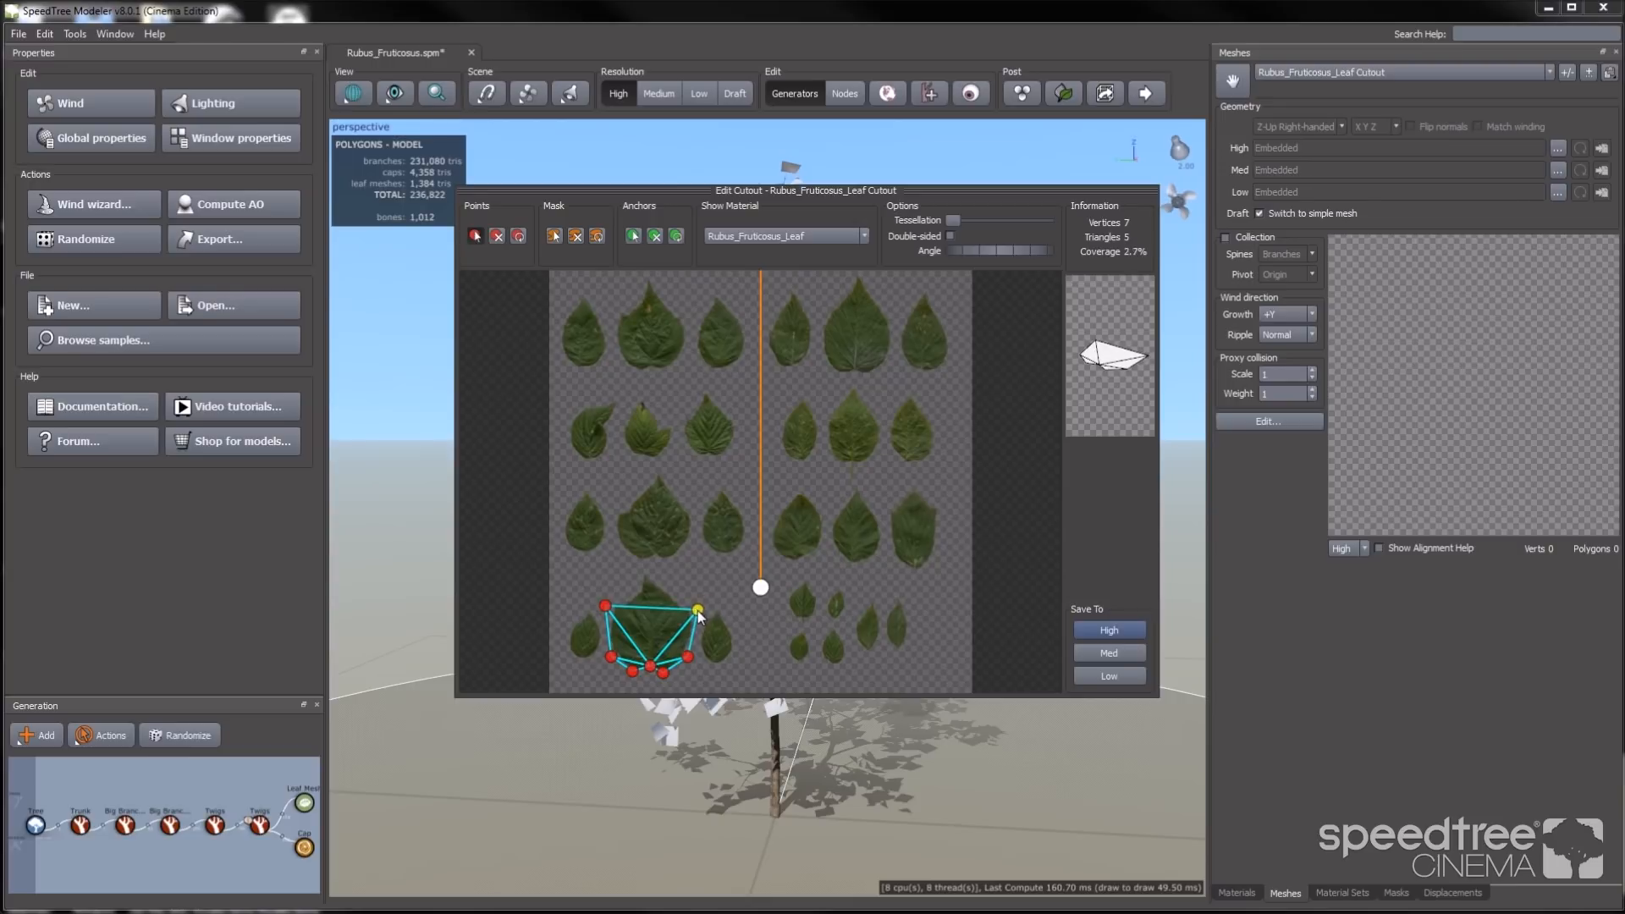
drag(700, 610, 647, 569)
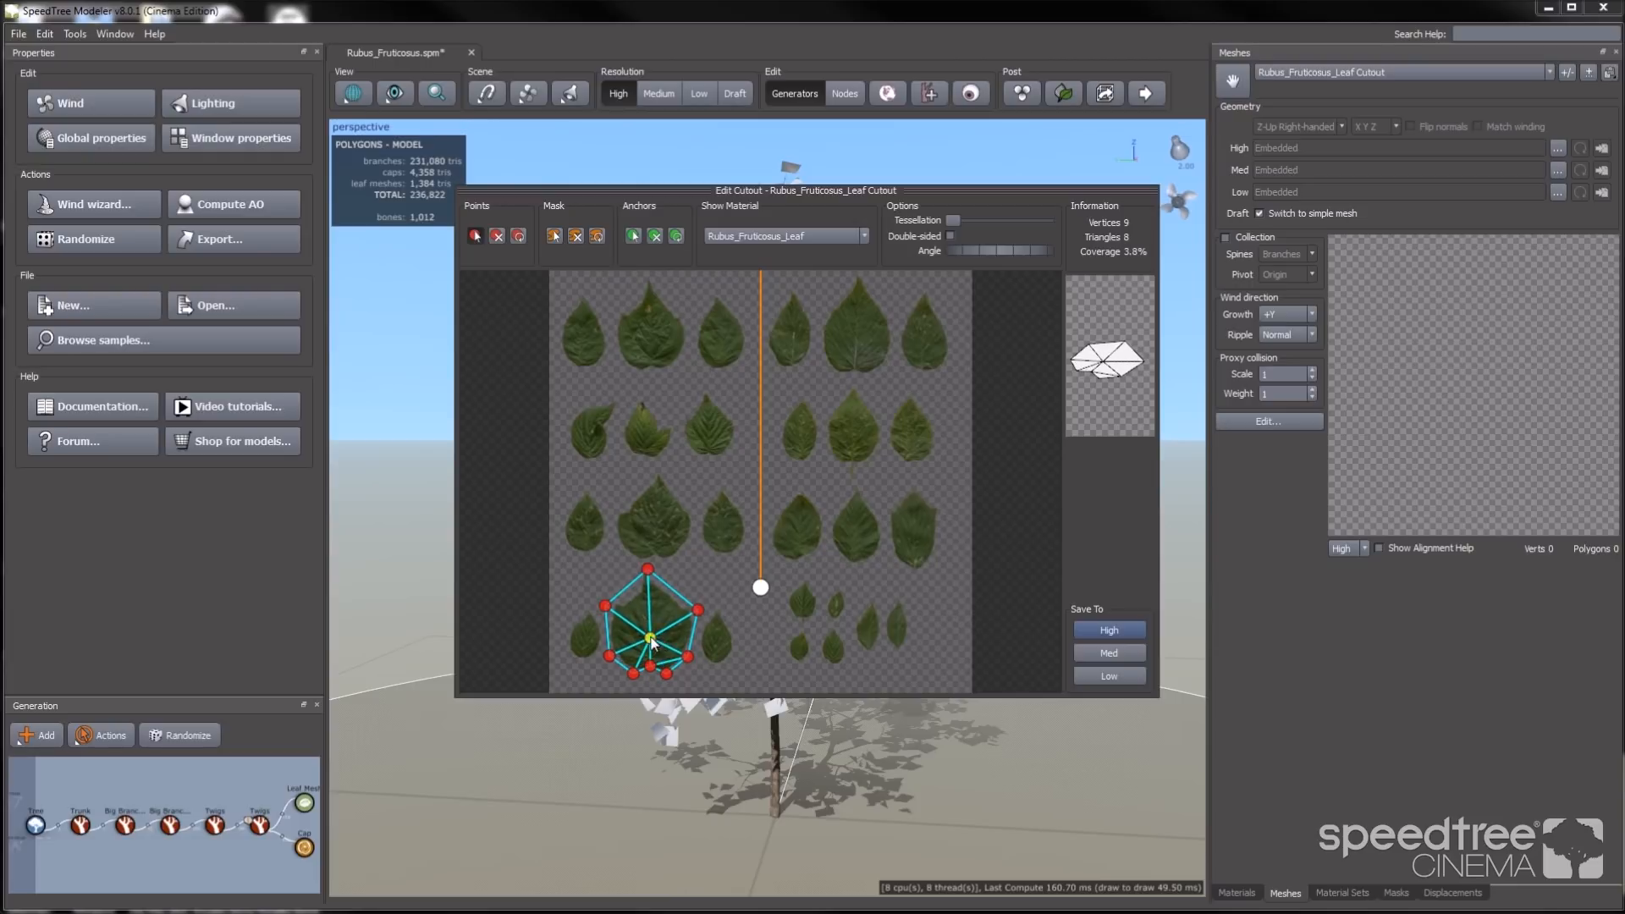
Place the anchor at the leaf's base and save the tessellated cutout as medium and high detail
drag(760, 587, 726, 622)
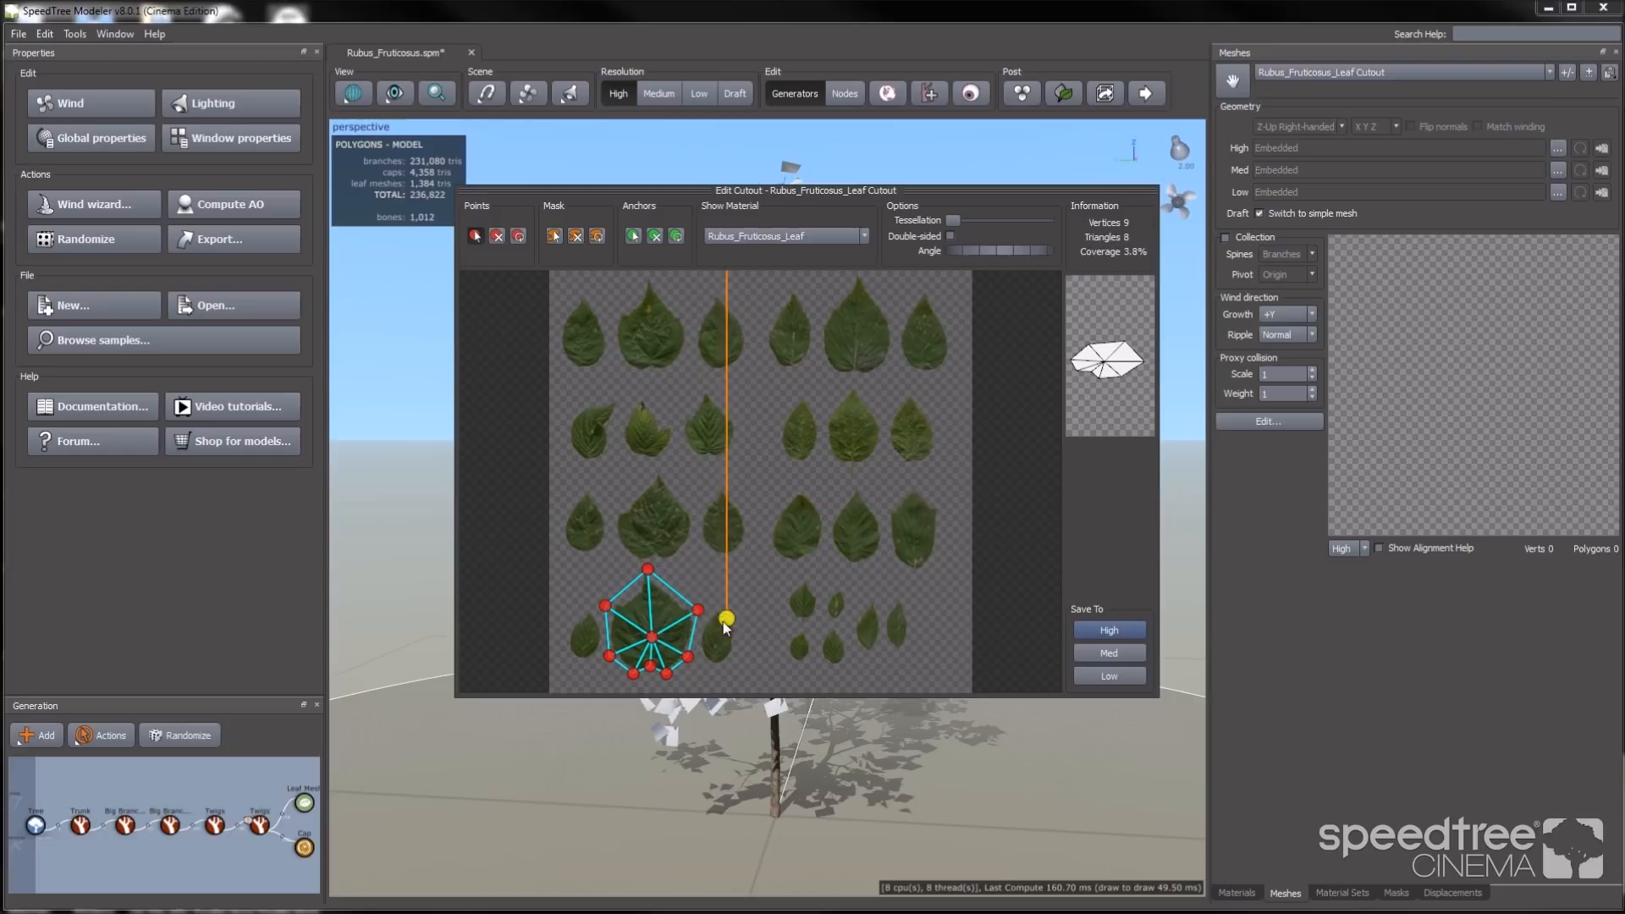
drag(725, 622, 649, 669)
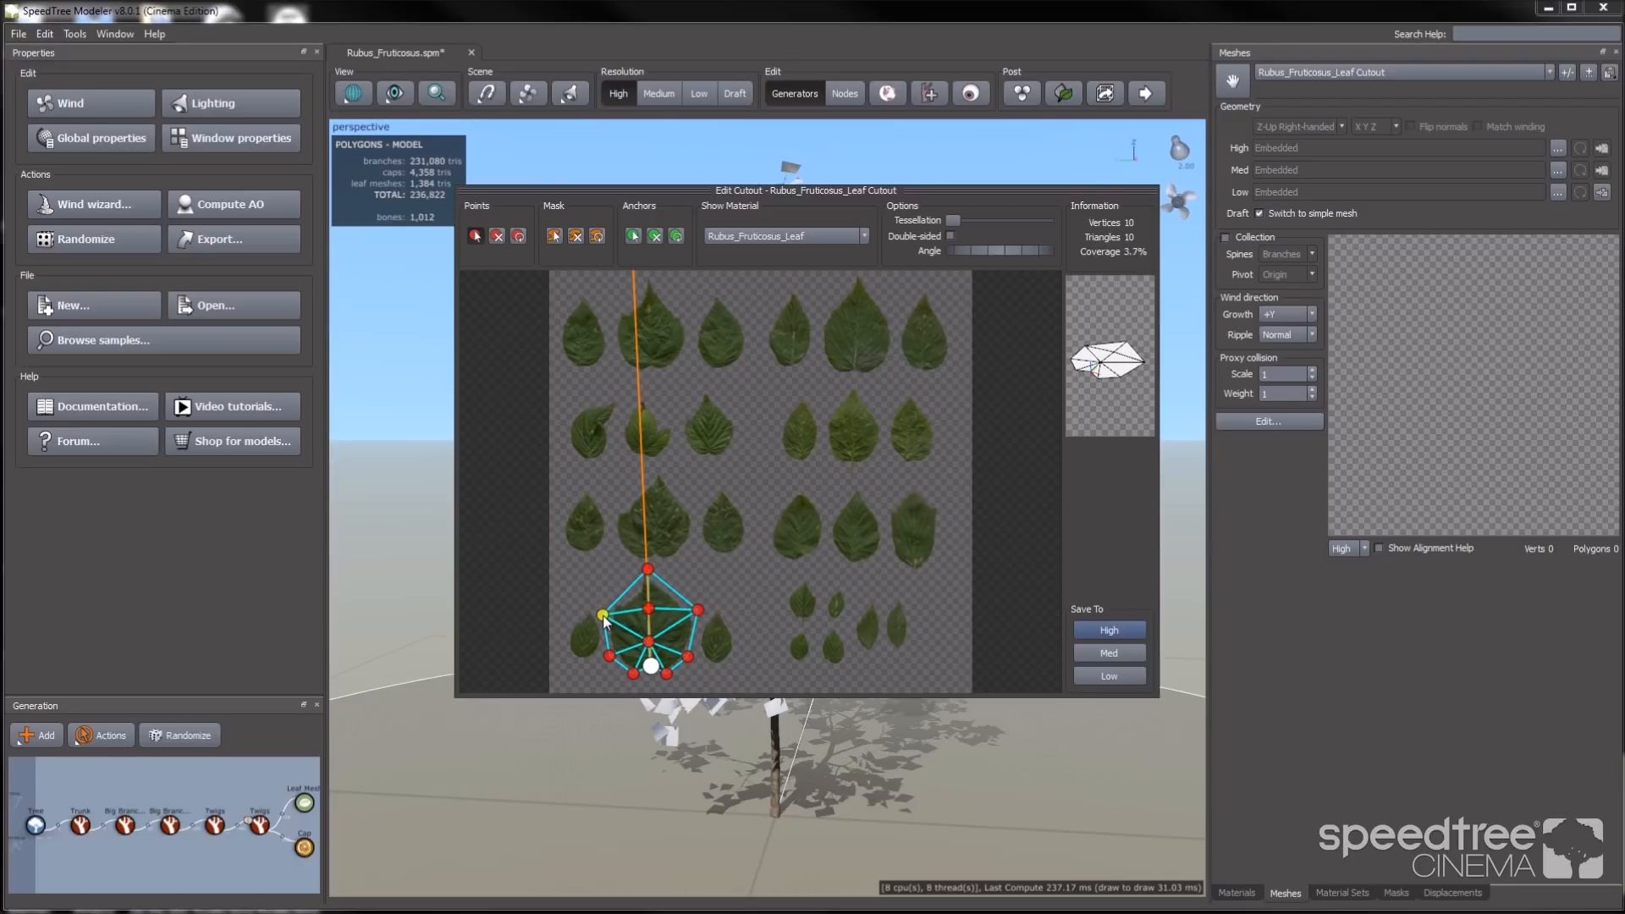
click(1108, 652)
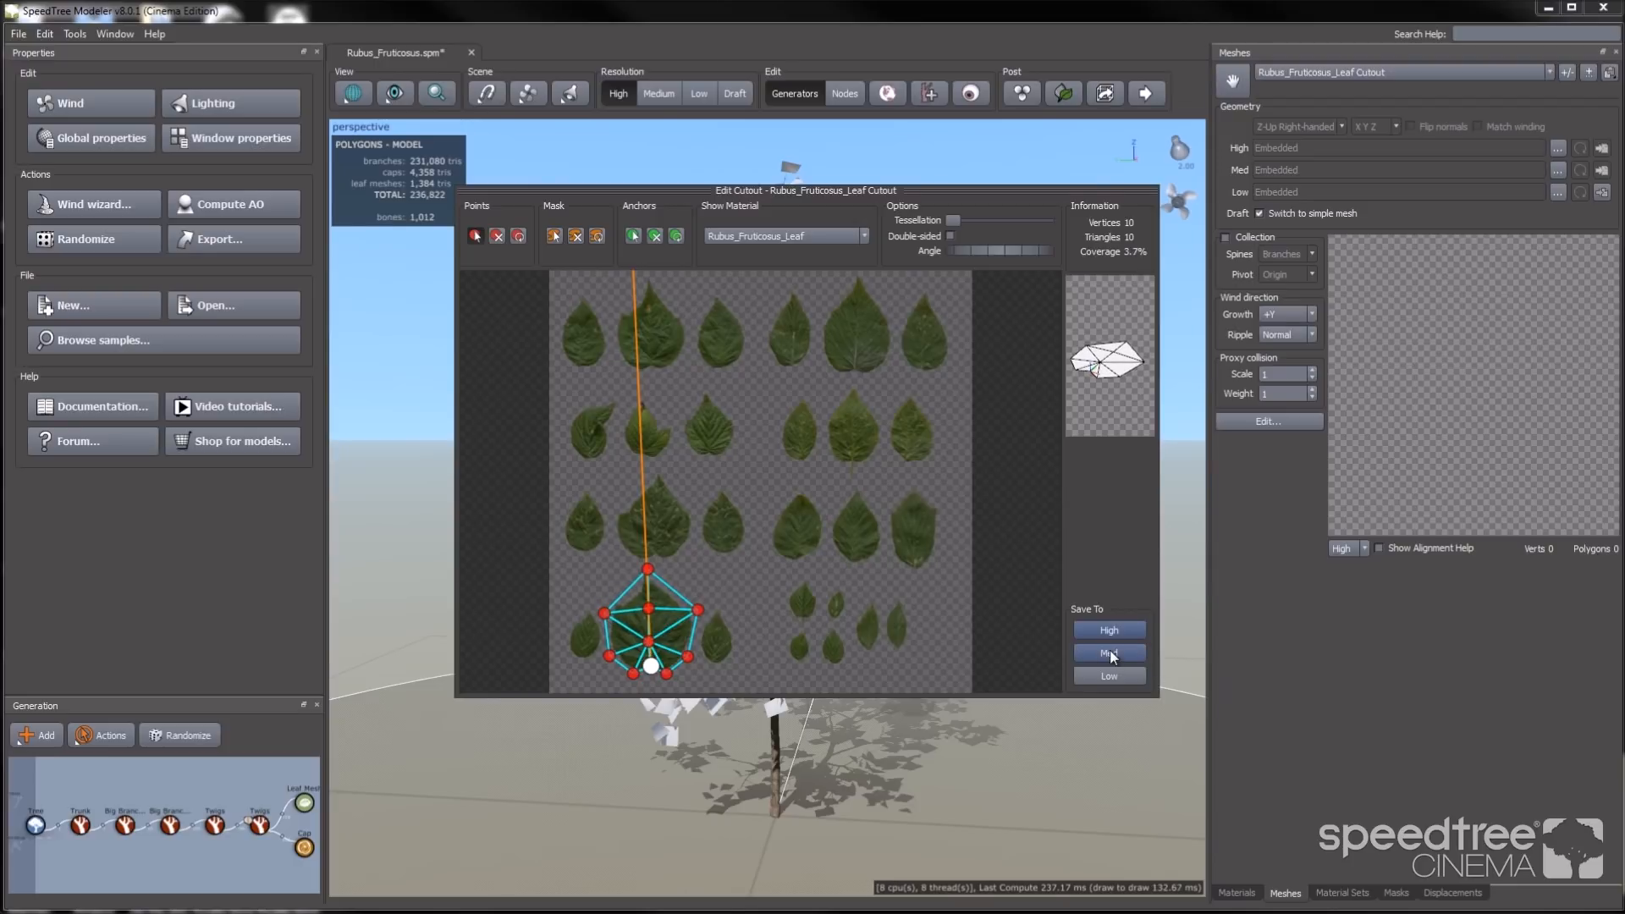
click(1107, 651)
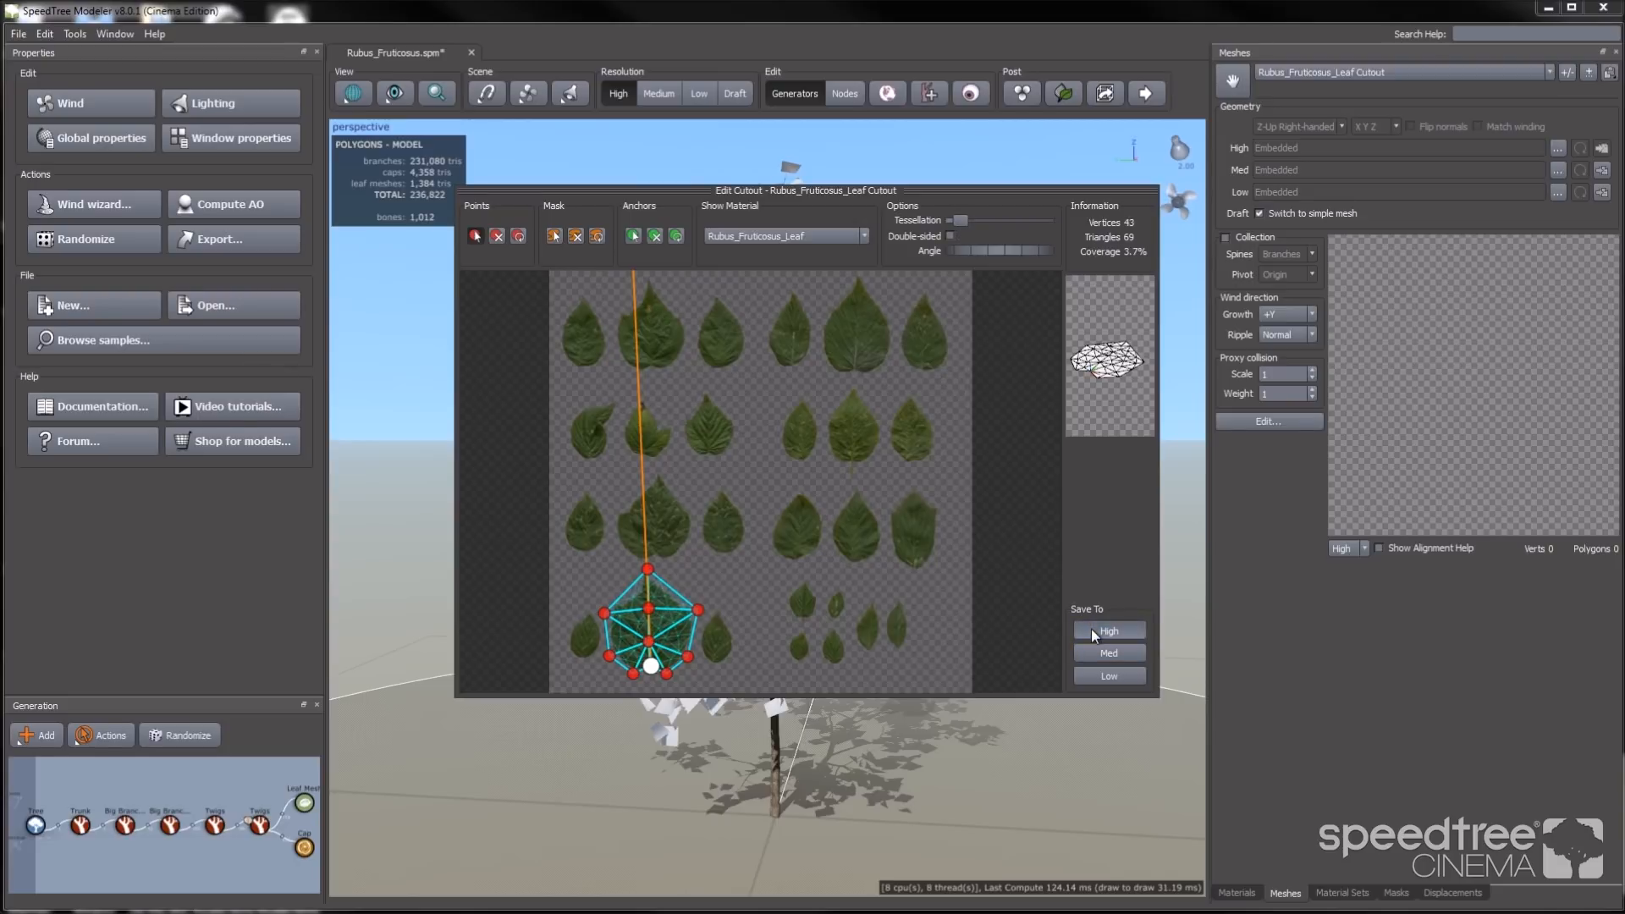
click(1107, 629)
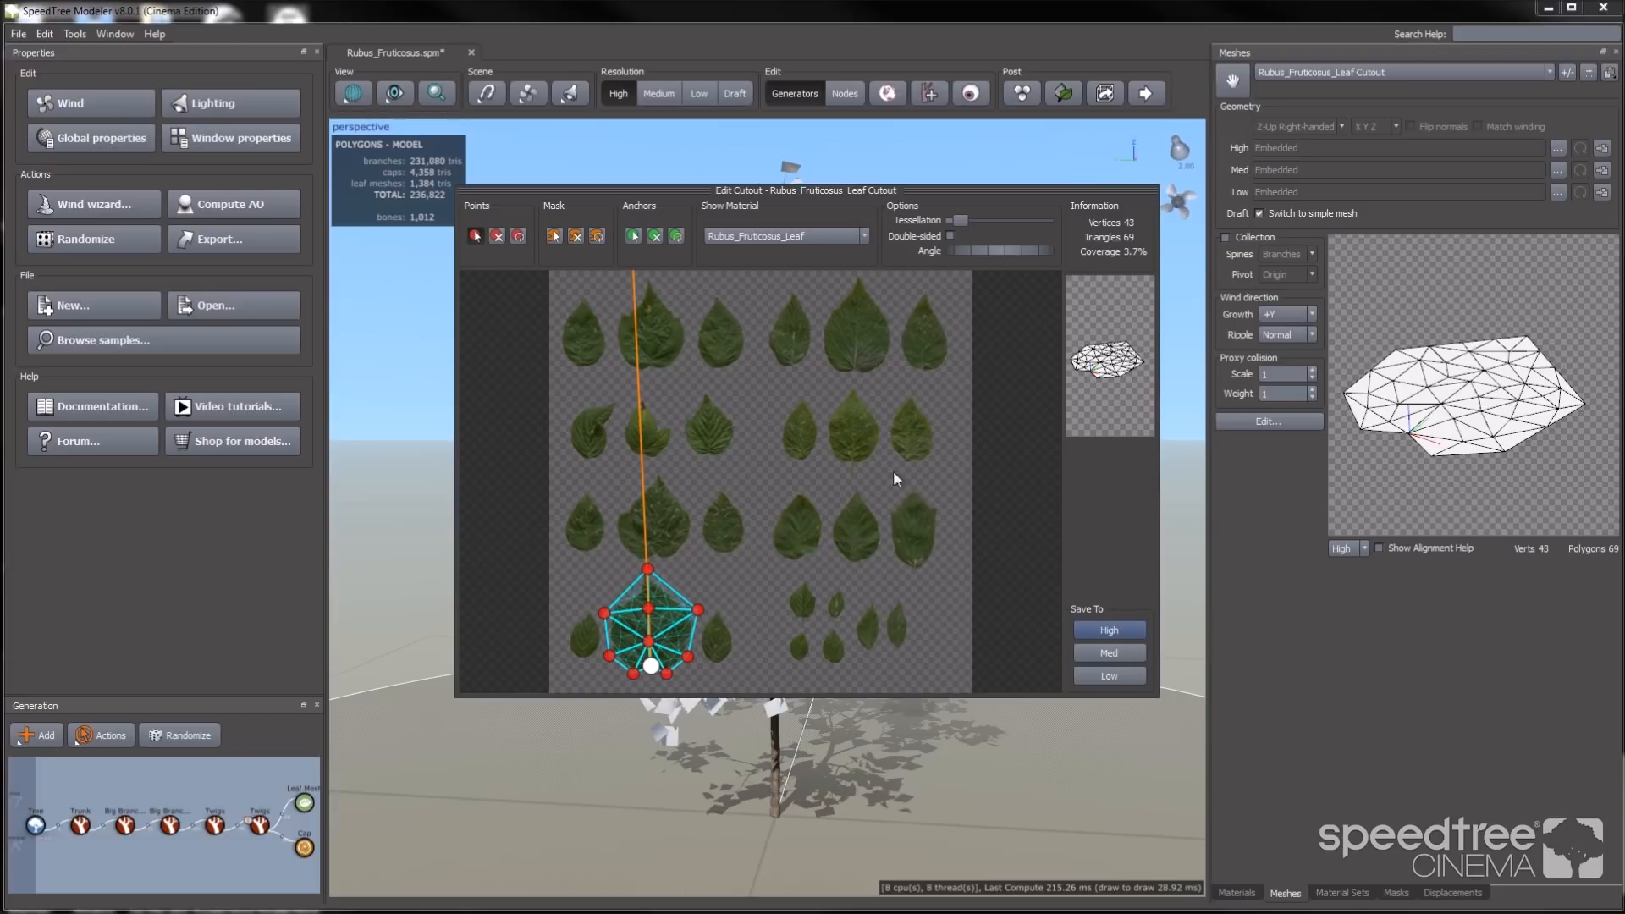
mouse_move(846, 364)
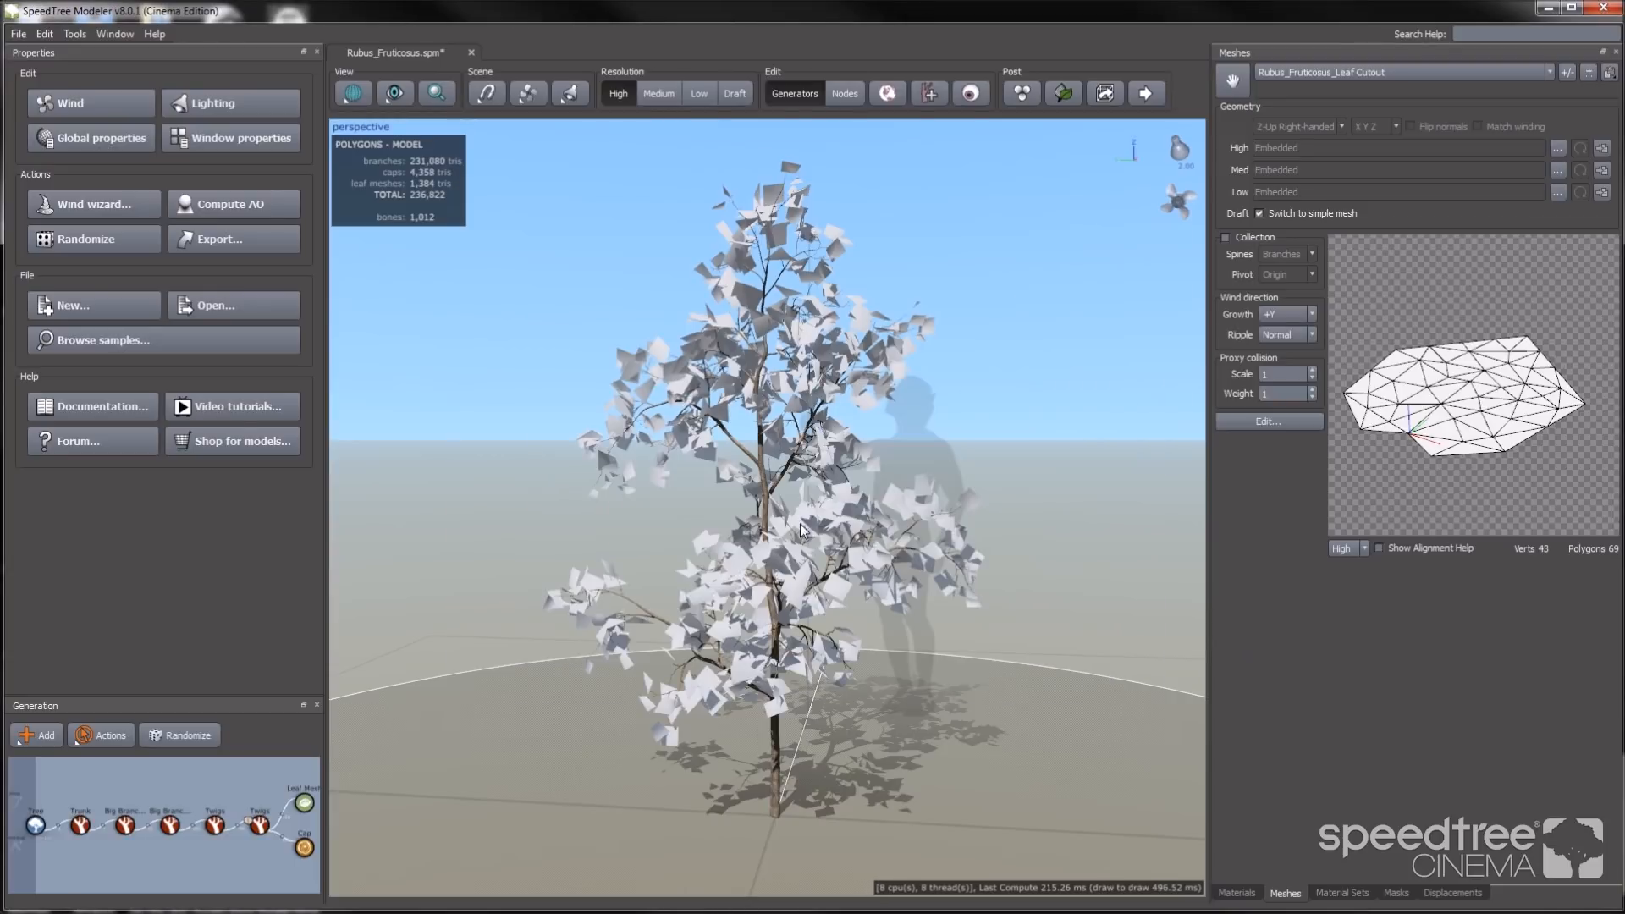
Apply Rubus_Fruticosus_Leaf to the leaves and preview the cutout at Med and Low detail
click(304, 801)
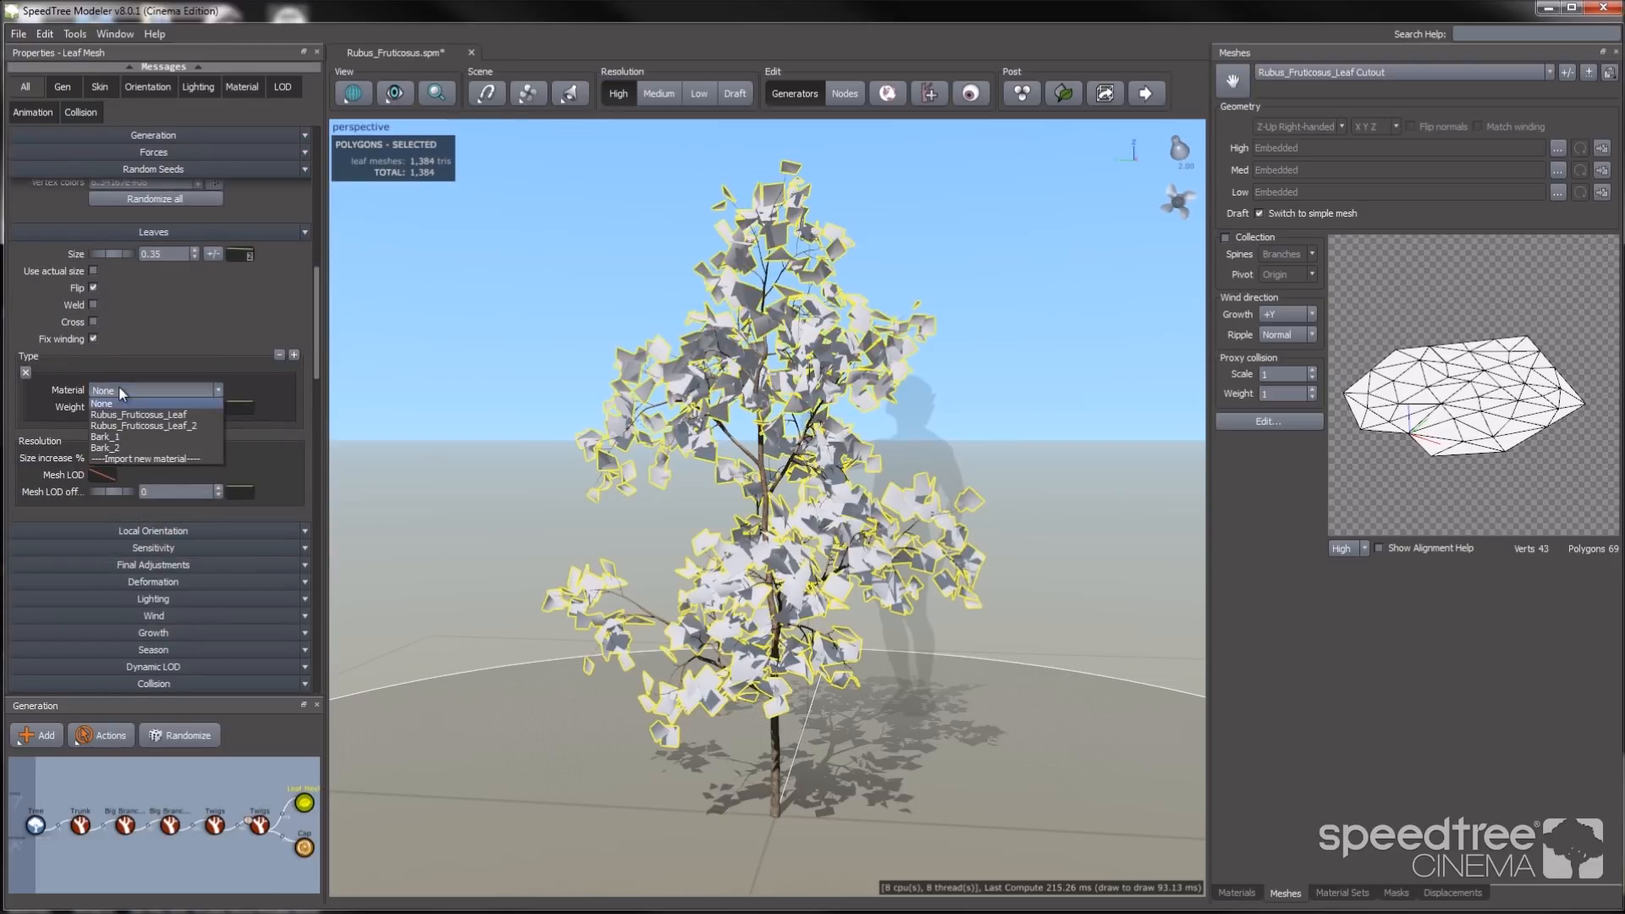
click(139, 413)
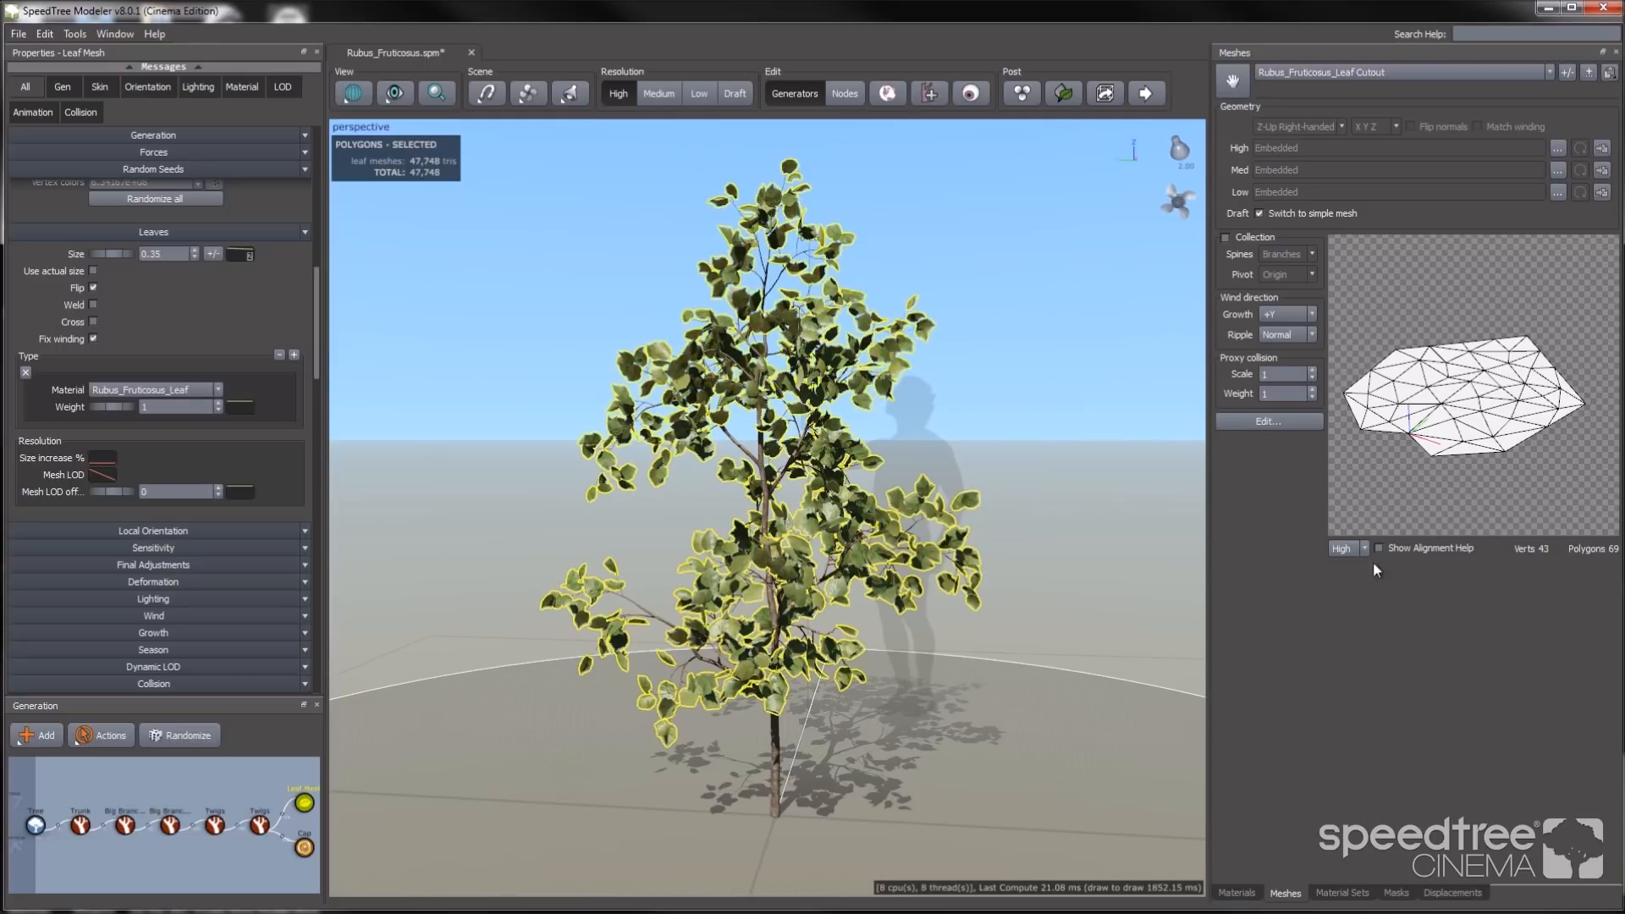
click(1343, 549)
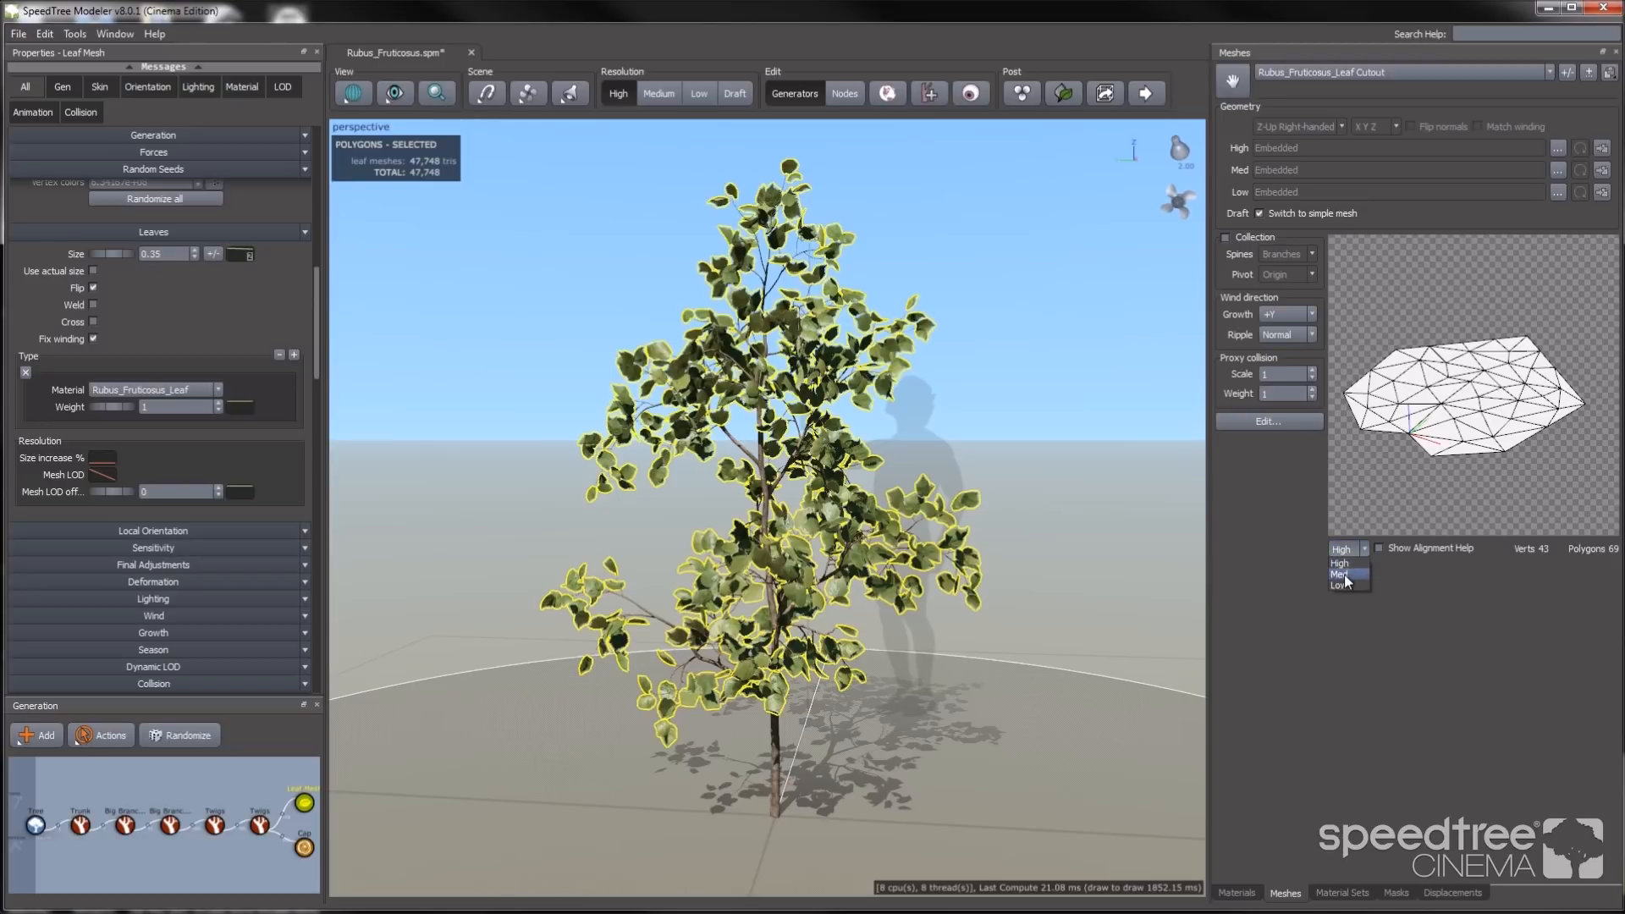
click(1341, 573)
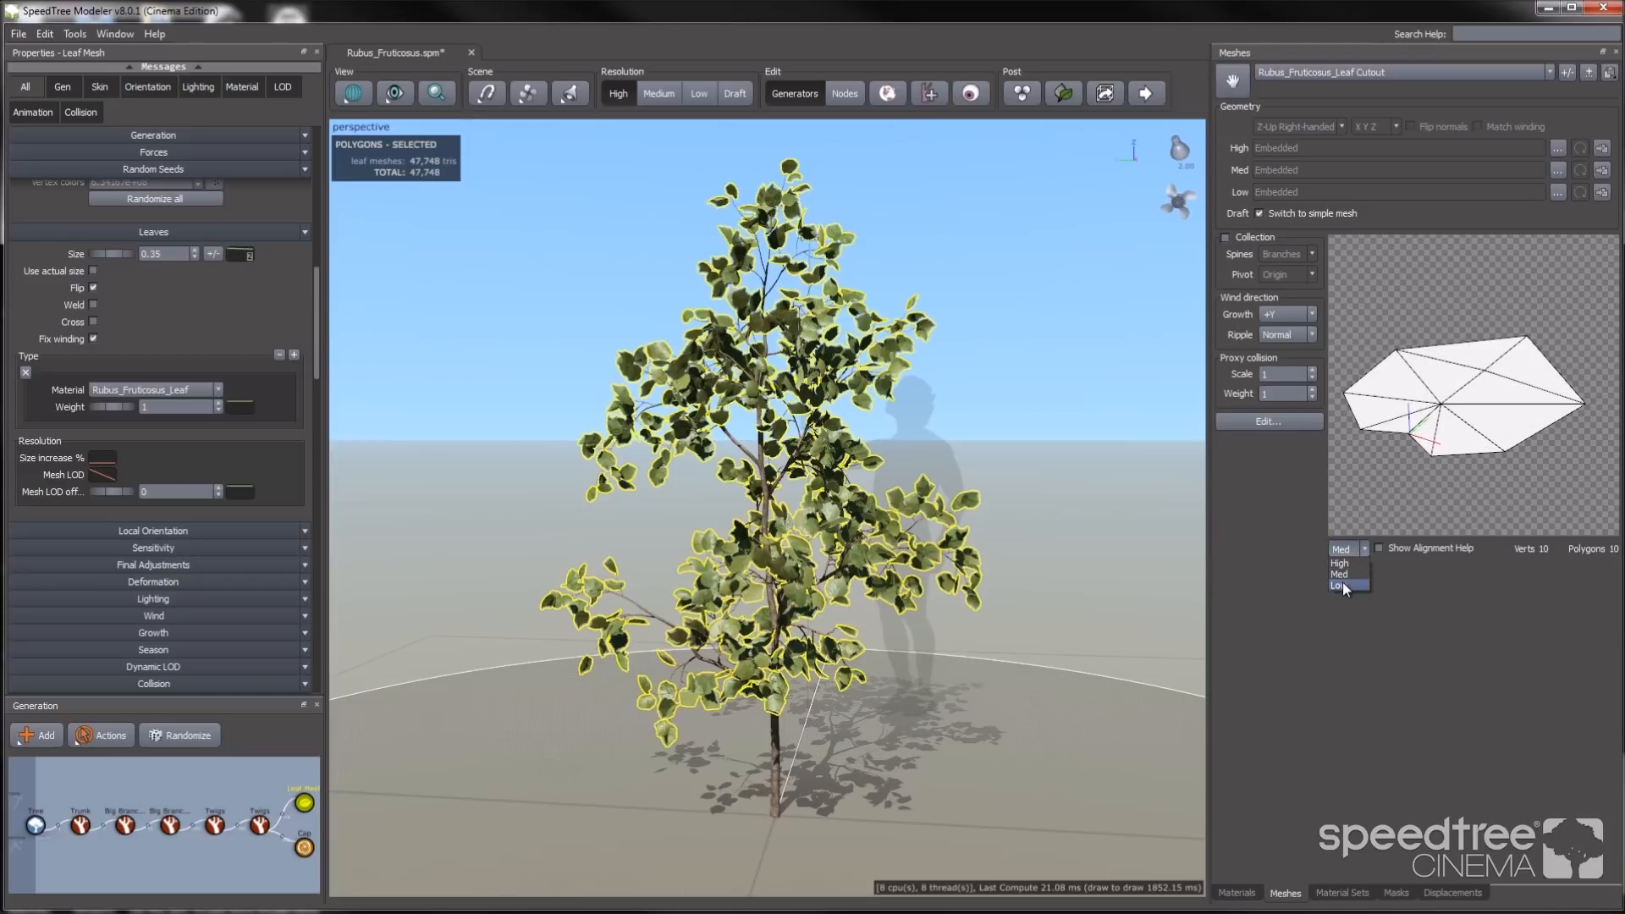
click(1339, 586)
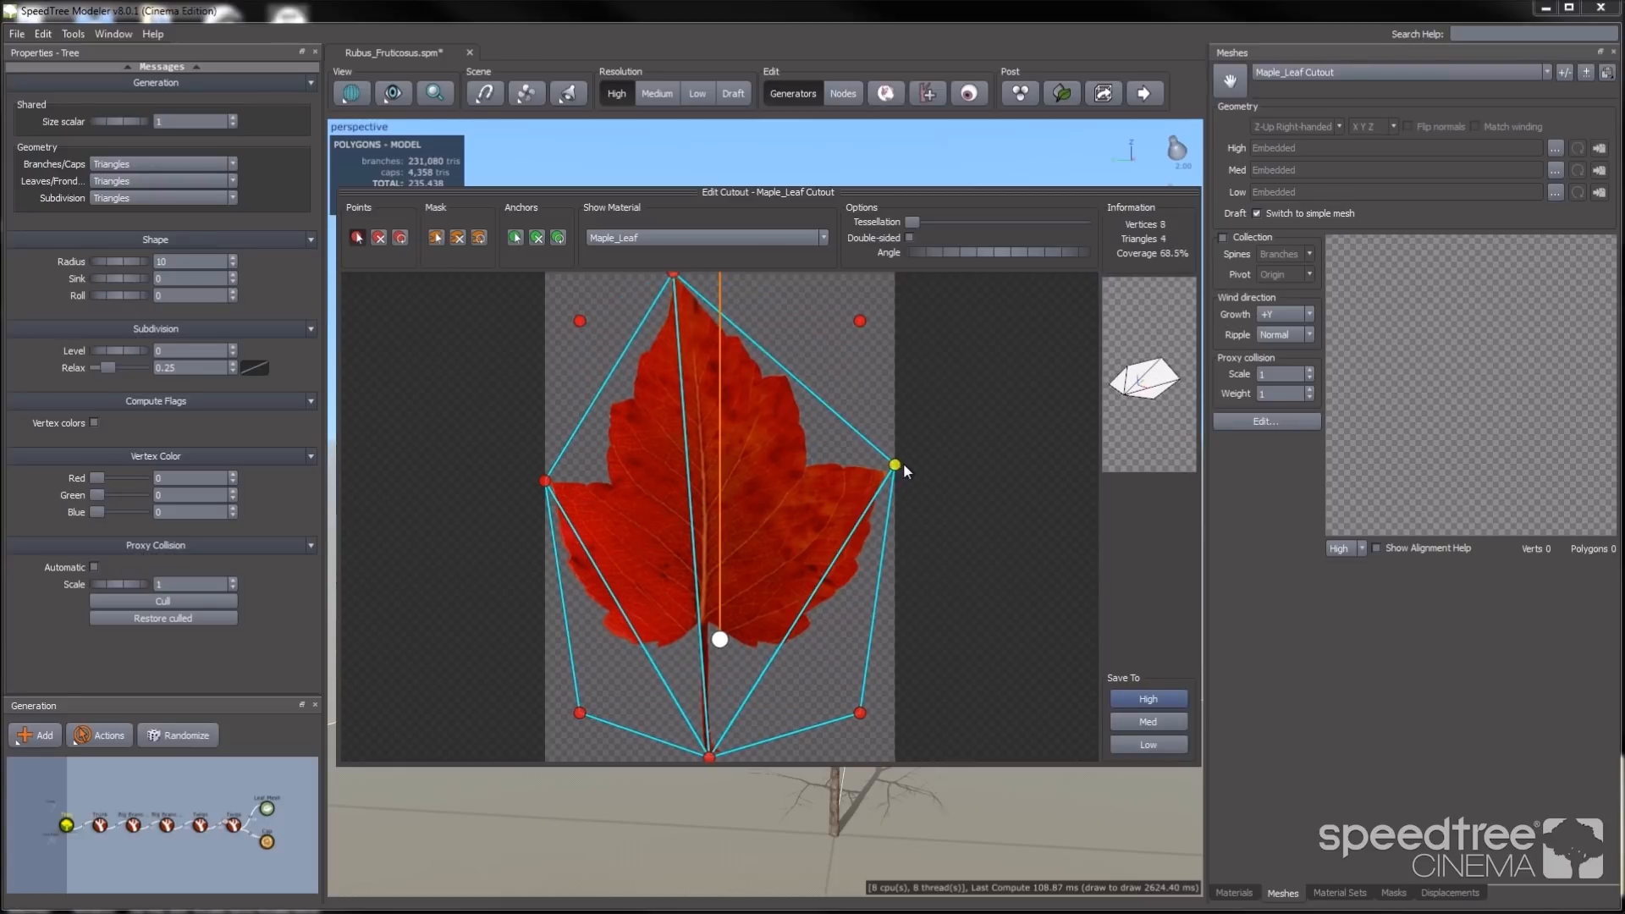
Pull an outline point onto the maple leaf's right tip and add a point on the stem
drag(893, 465, 806, 346)
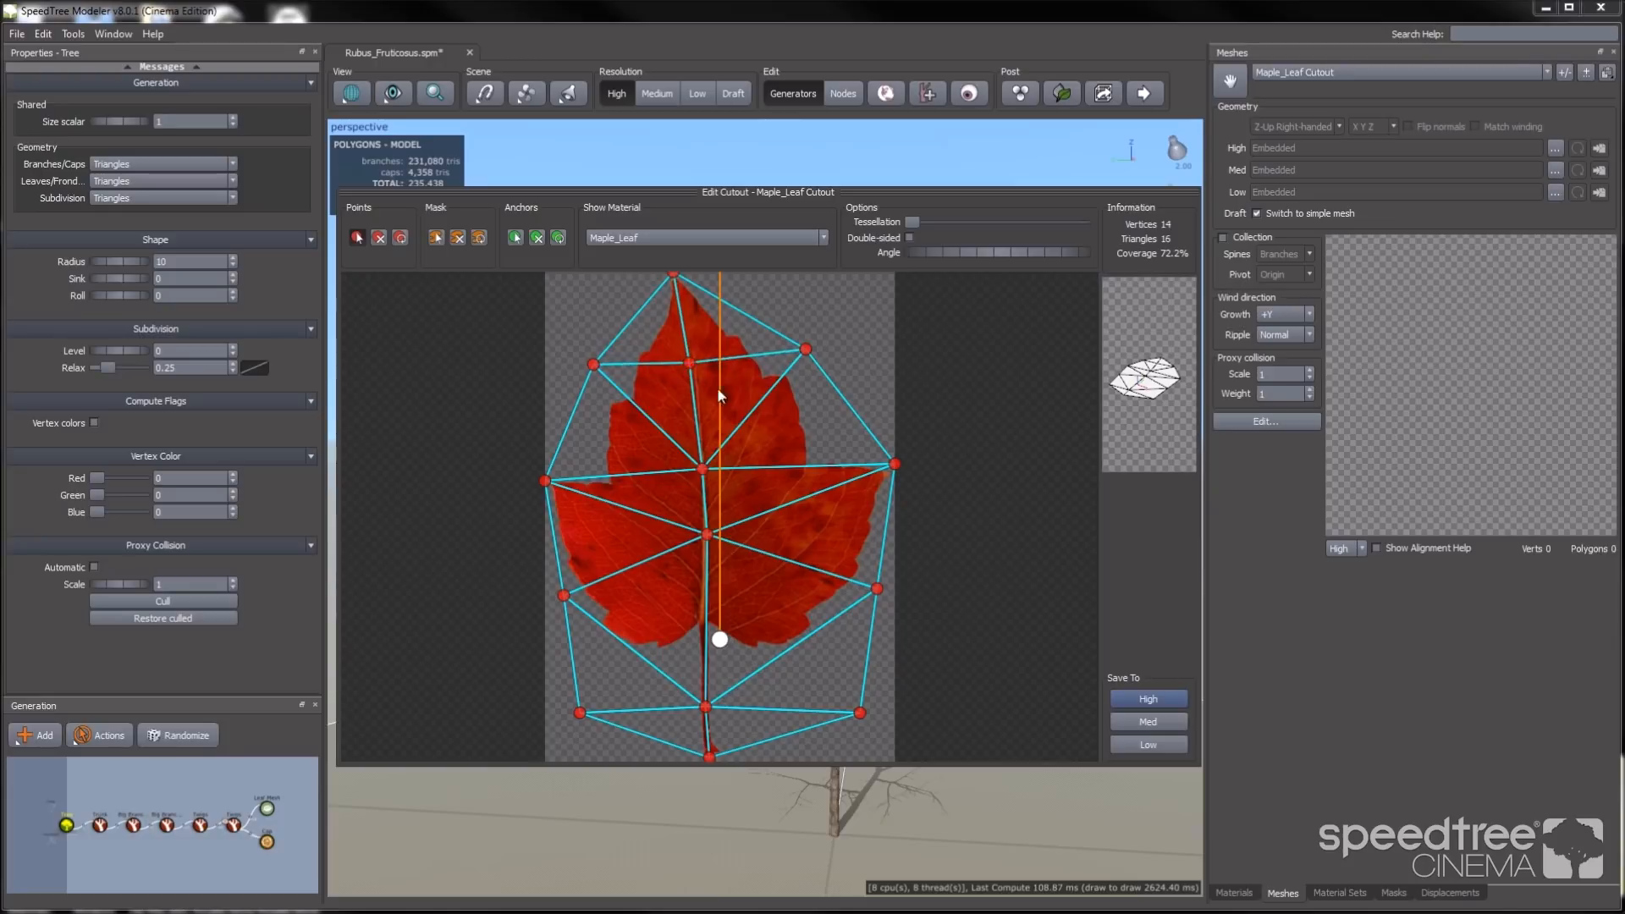
click(704, 750)
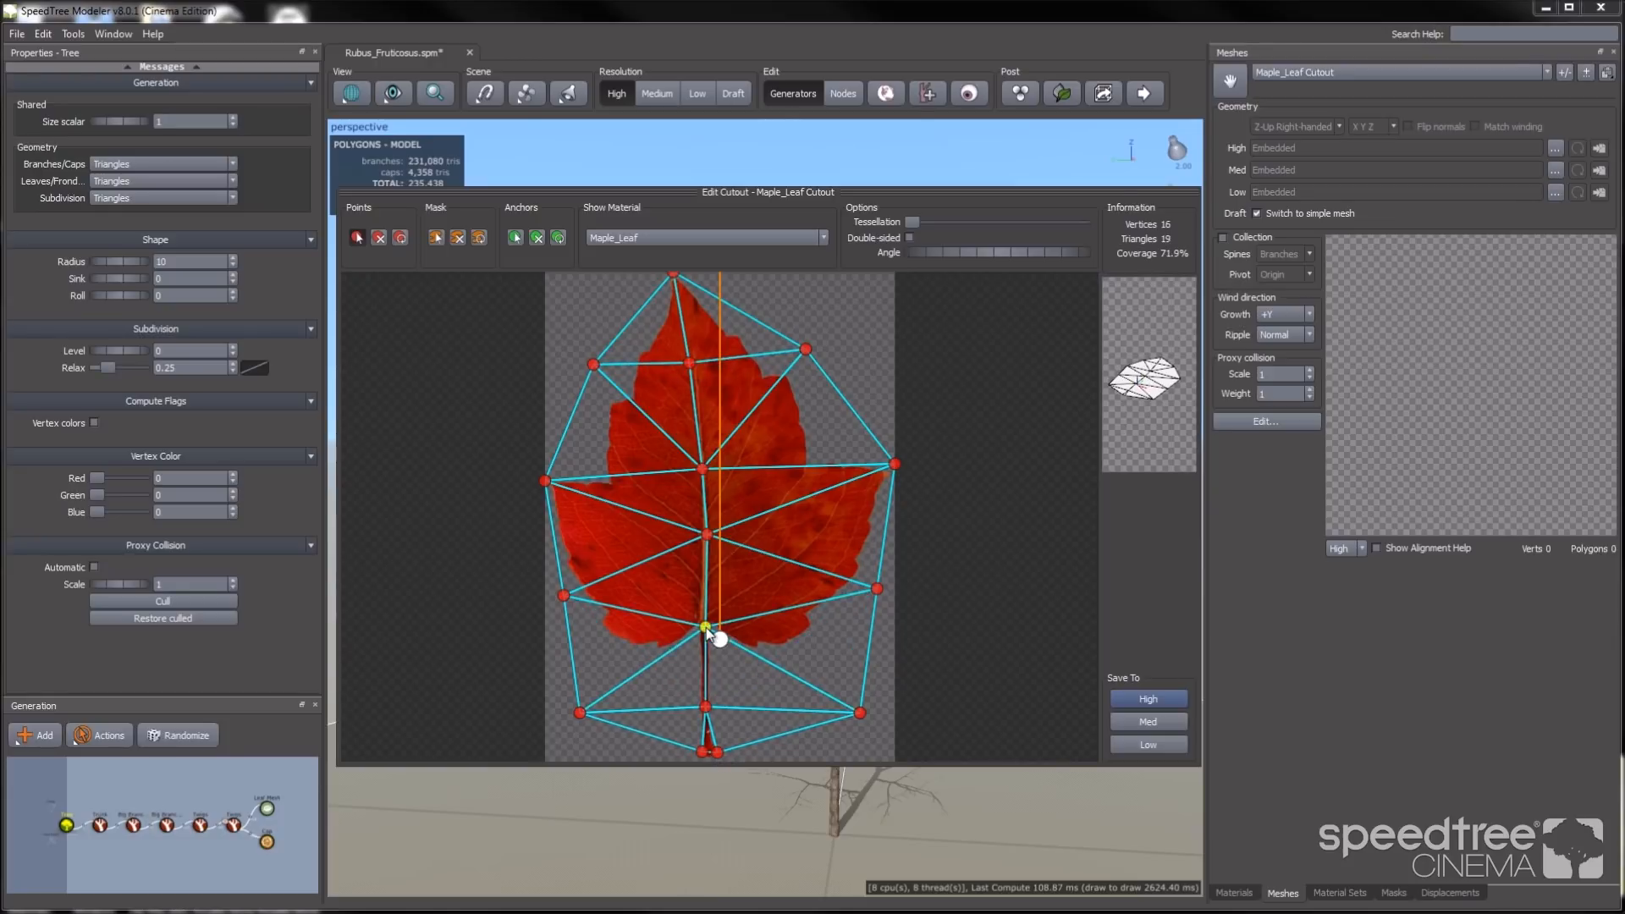
drag(704, 629, 708, 751)
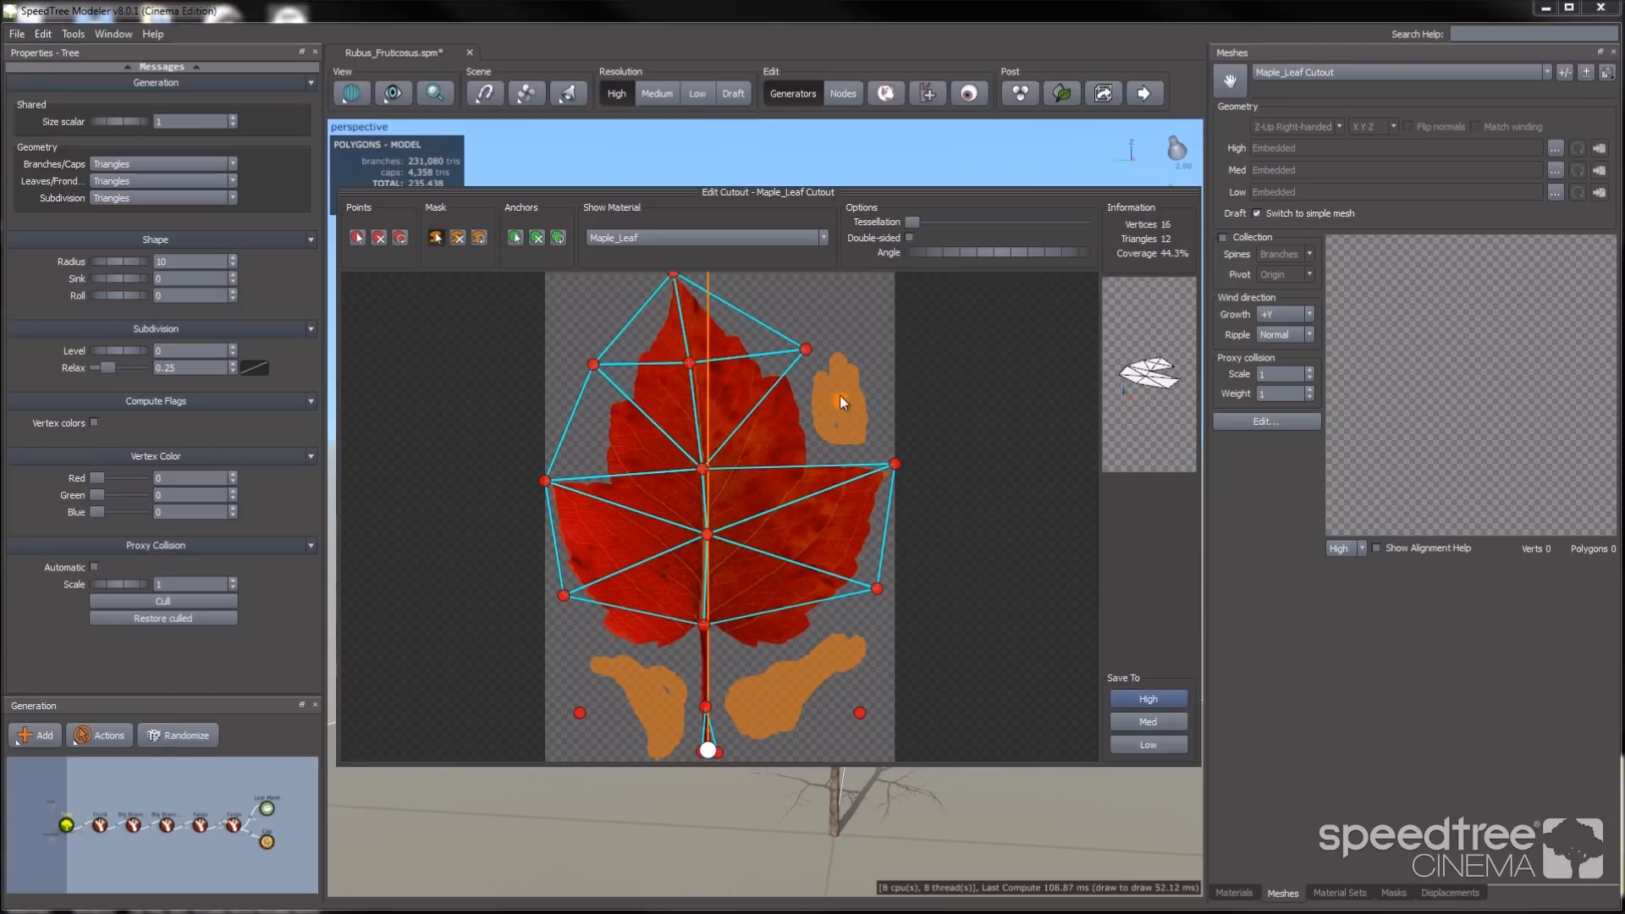
Add and drag maple cutout points to fit the leaf edges around masked areas and even out triangles
click(803, 426)
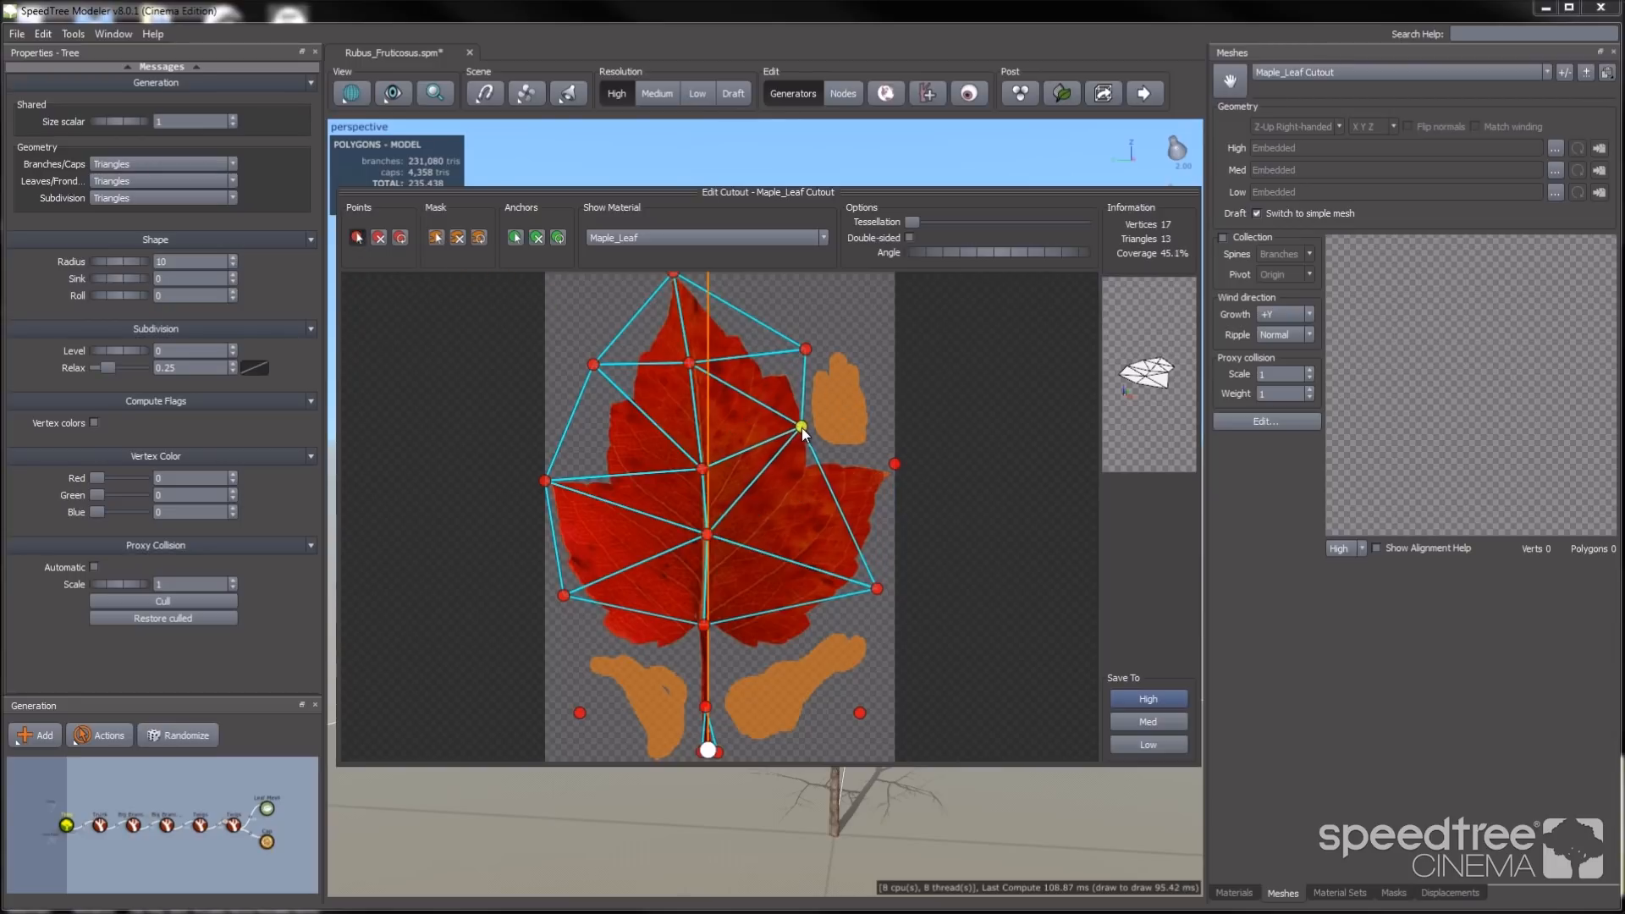
drag(803, 426, 807, 350)
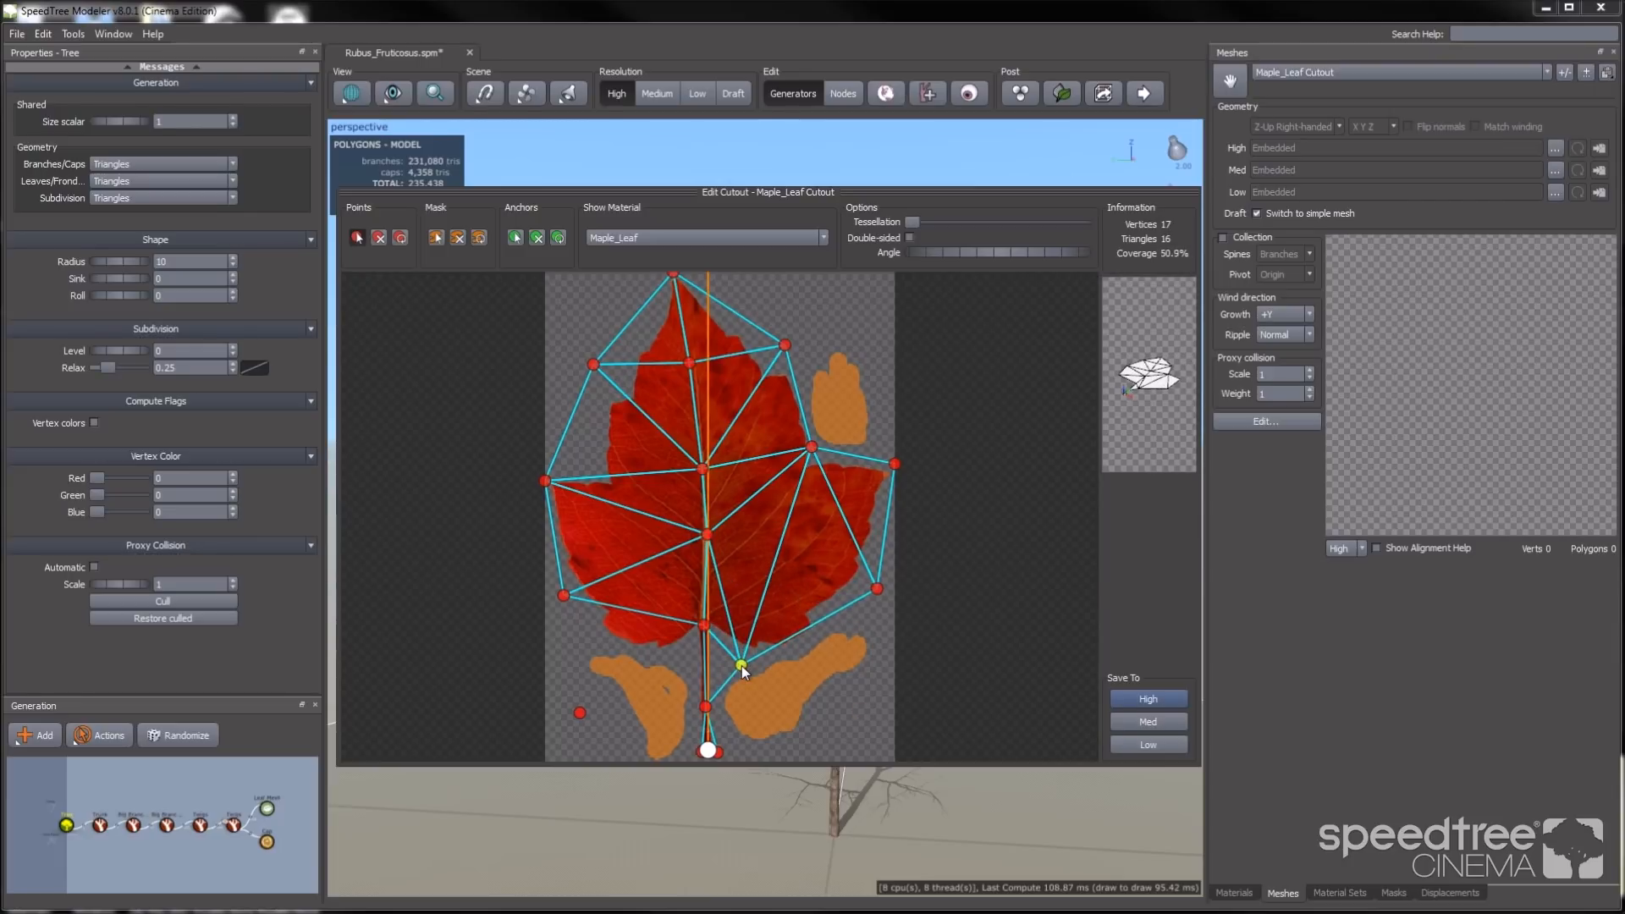
drag(741, 664, 583, 715)
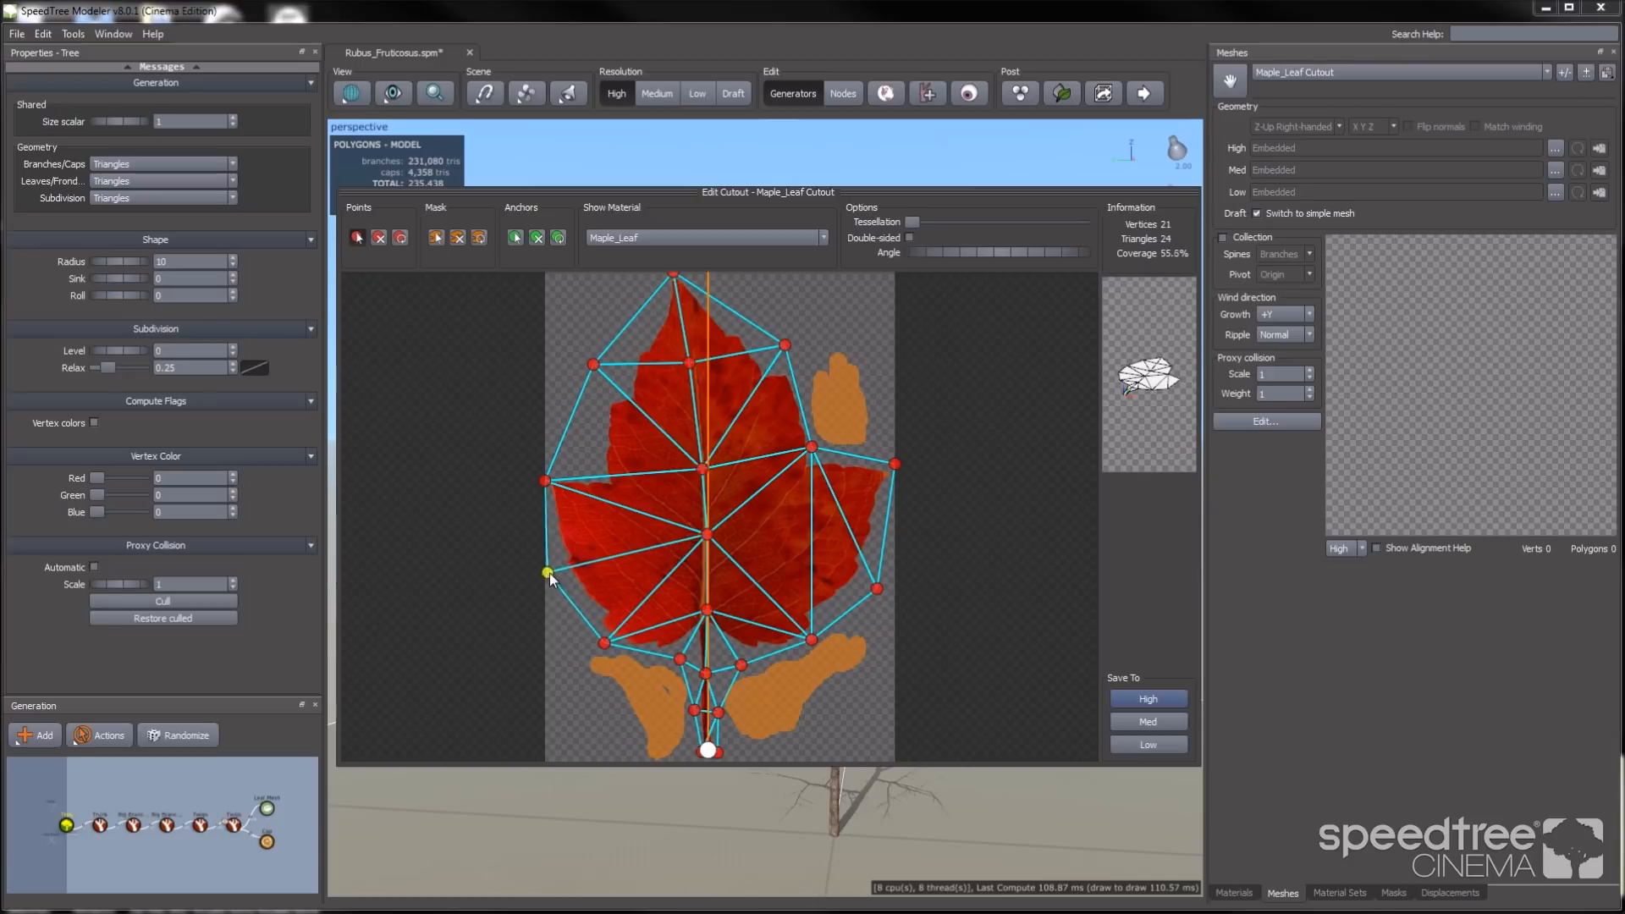
drag(549, 573, 811, 641)
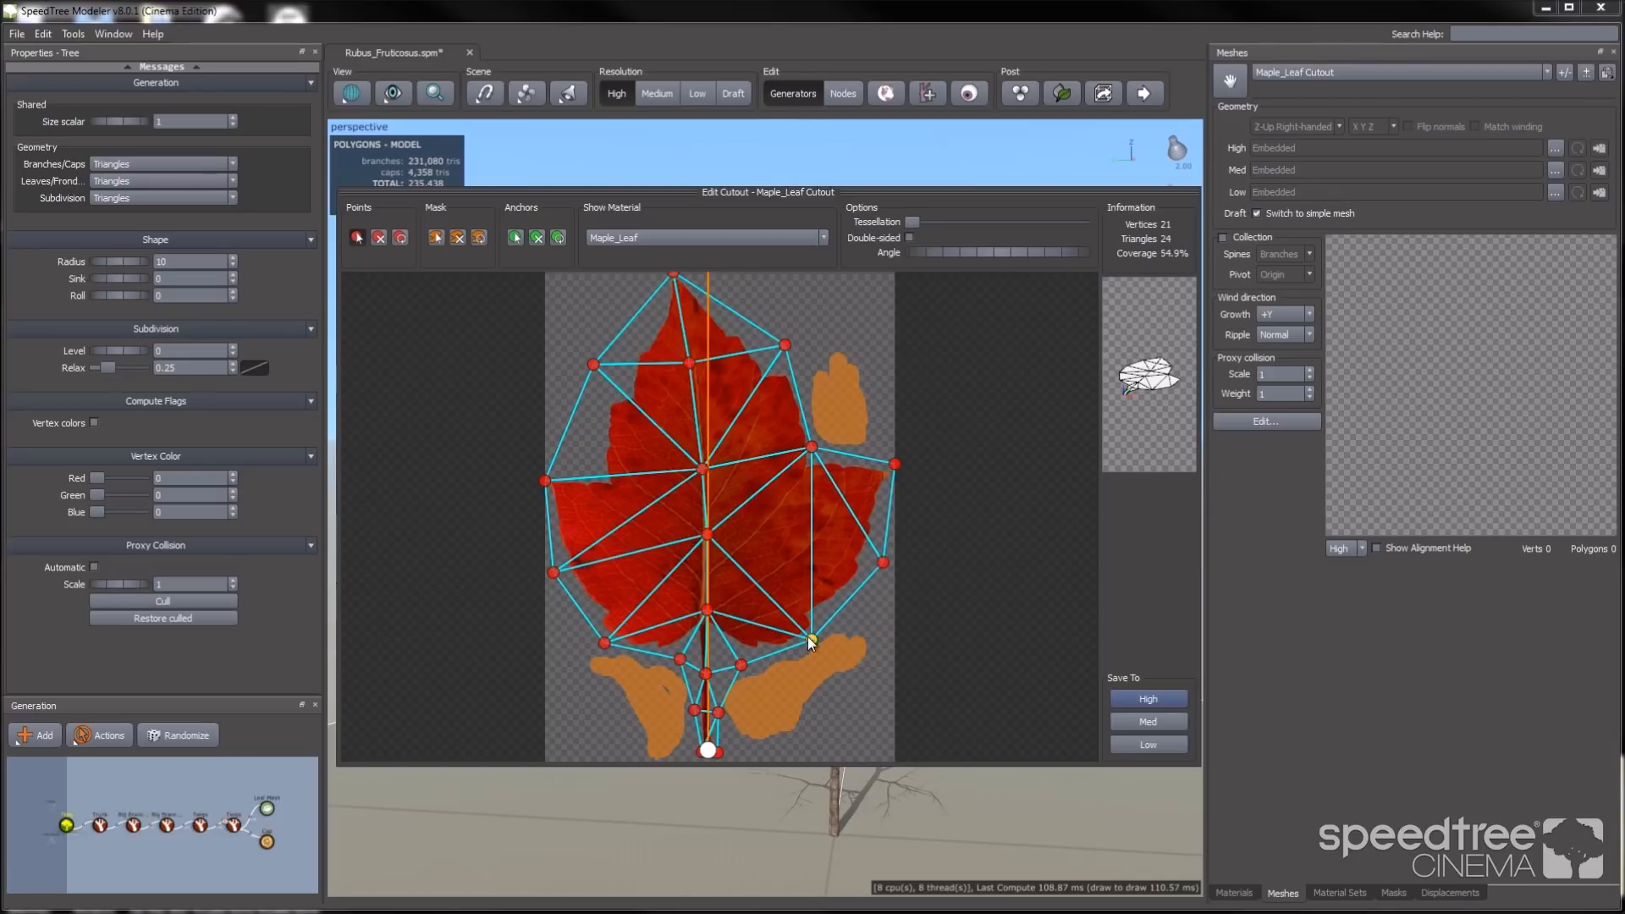
drag(812, 640, 705, 546)
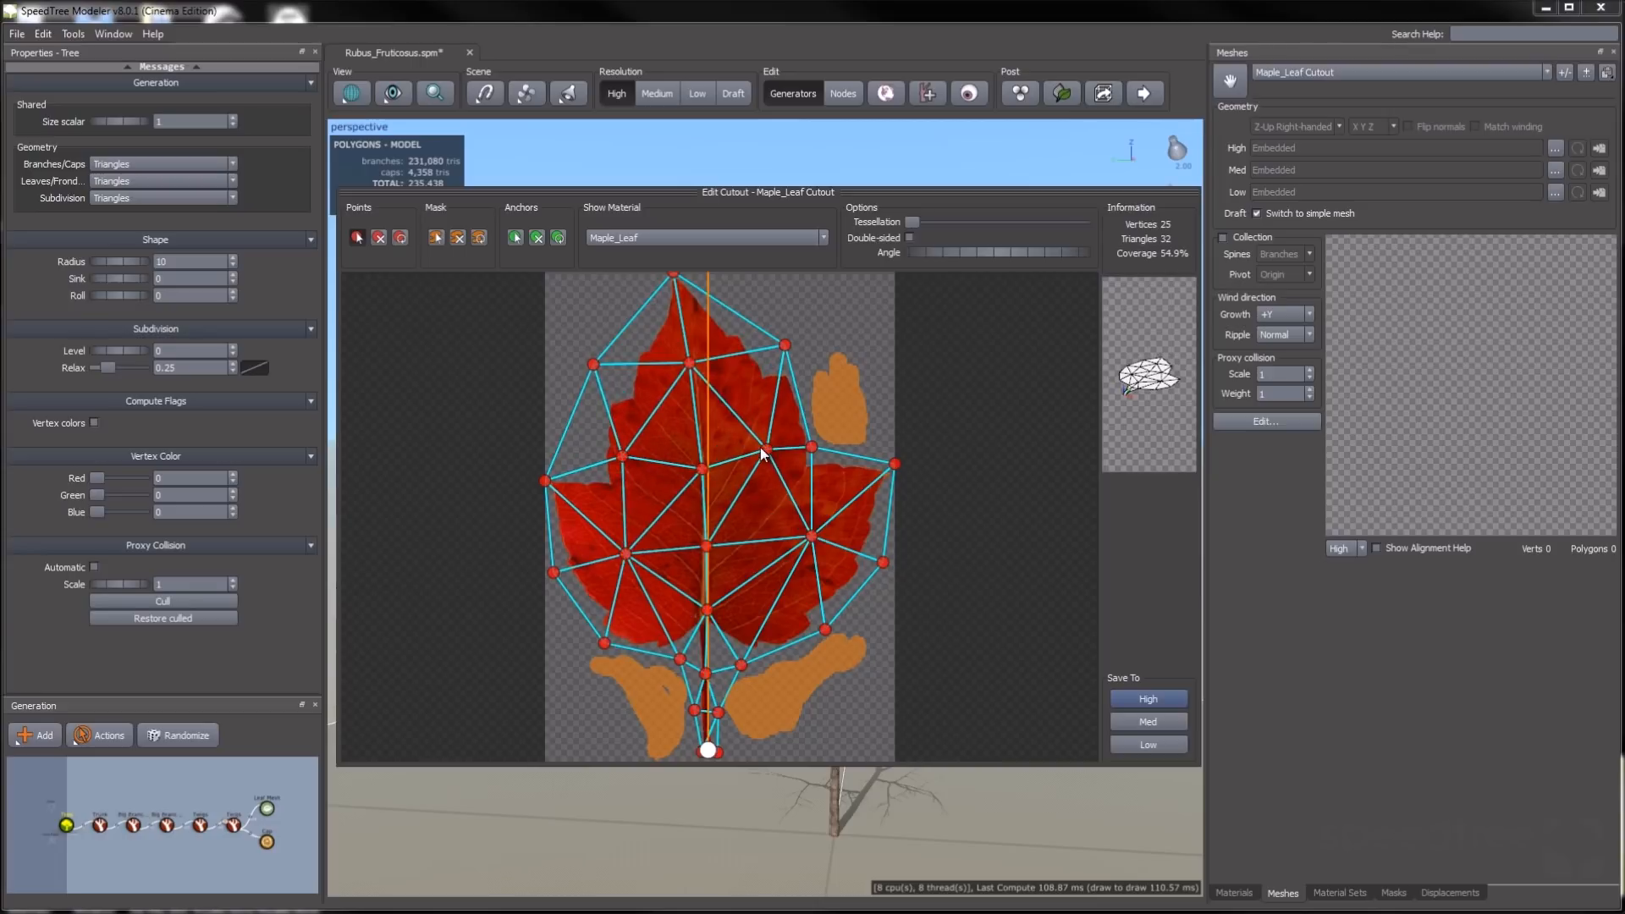
drag(909, 222, 928, 221)
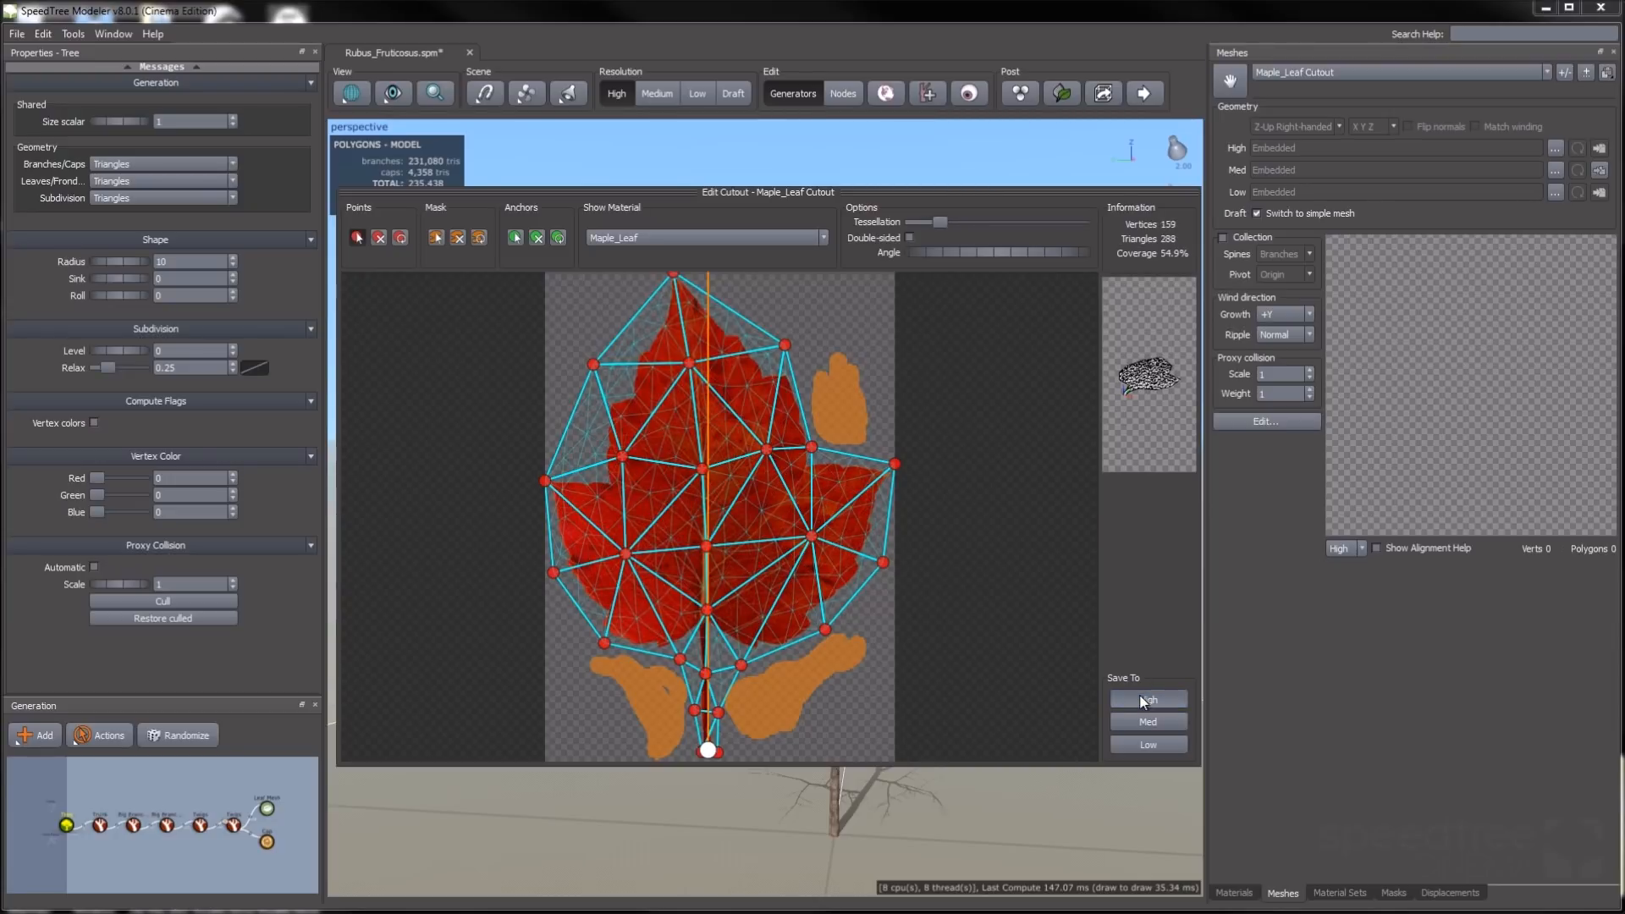
Save the 159-vertex maple cutout as the high-detail mesh and select the tree's maple leaves
click(267, 811)
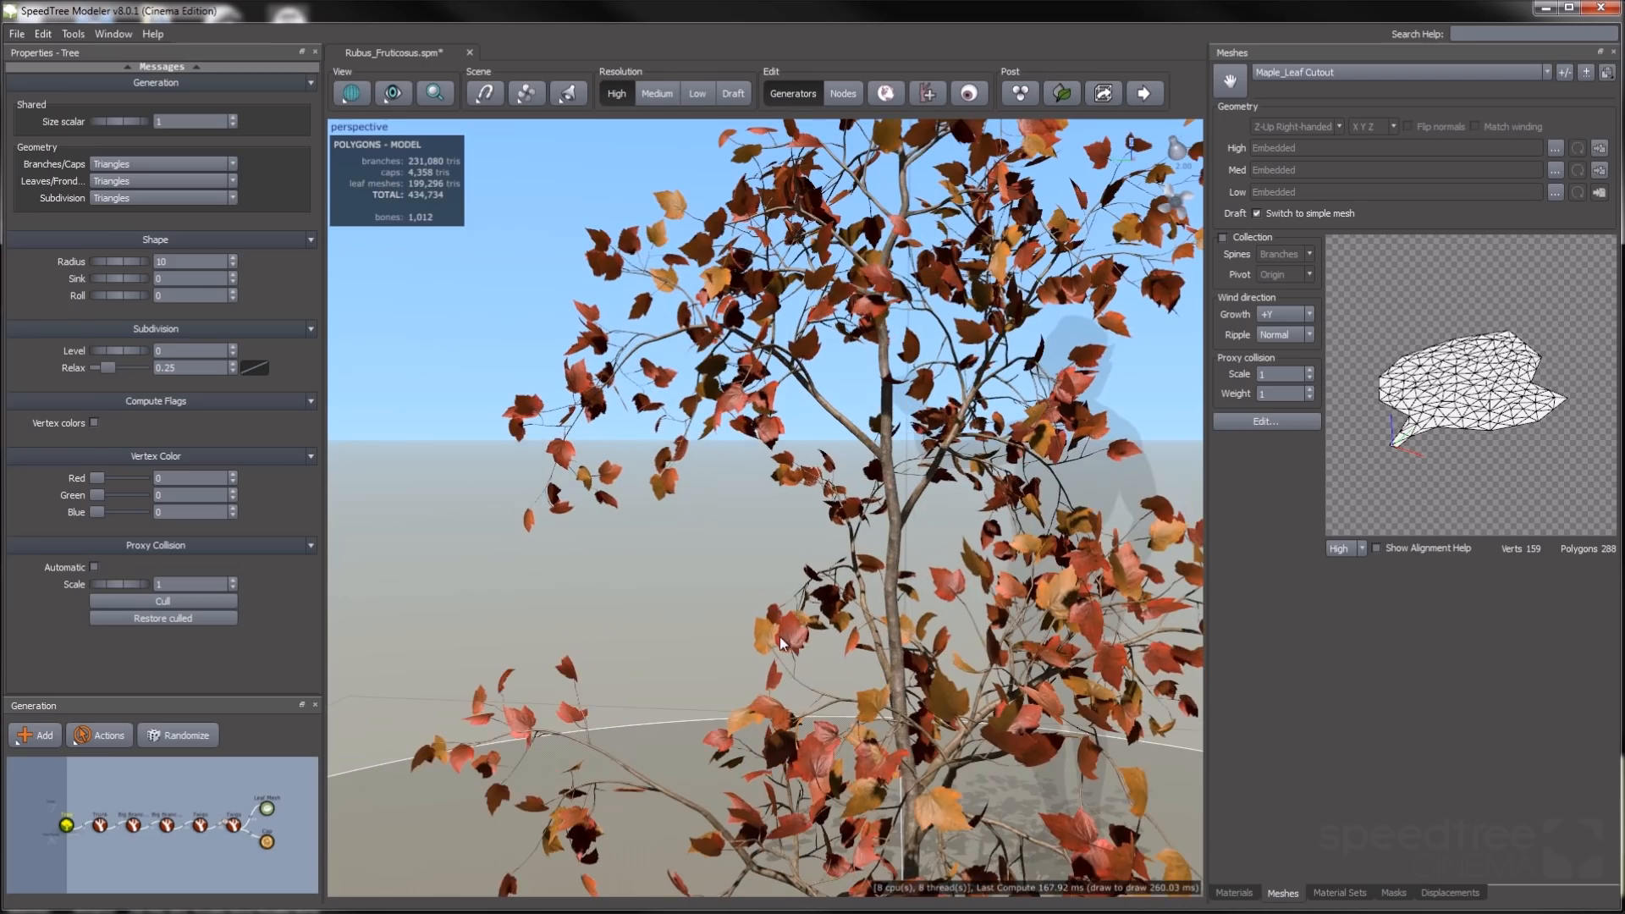
click(265, 809)
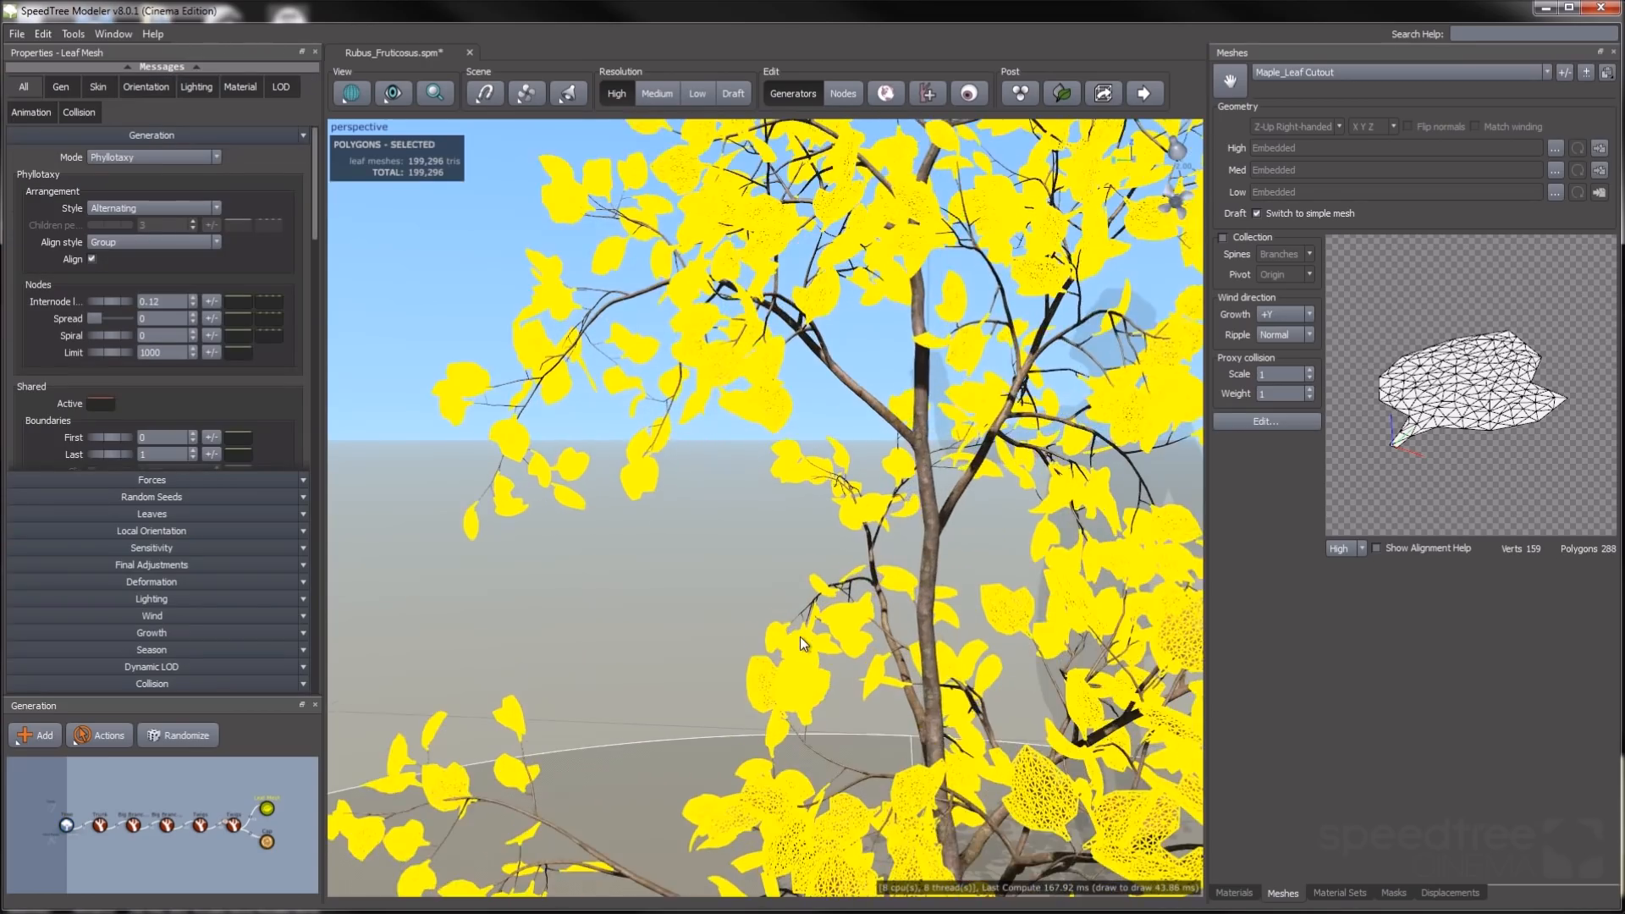